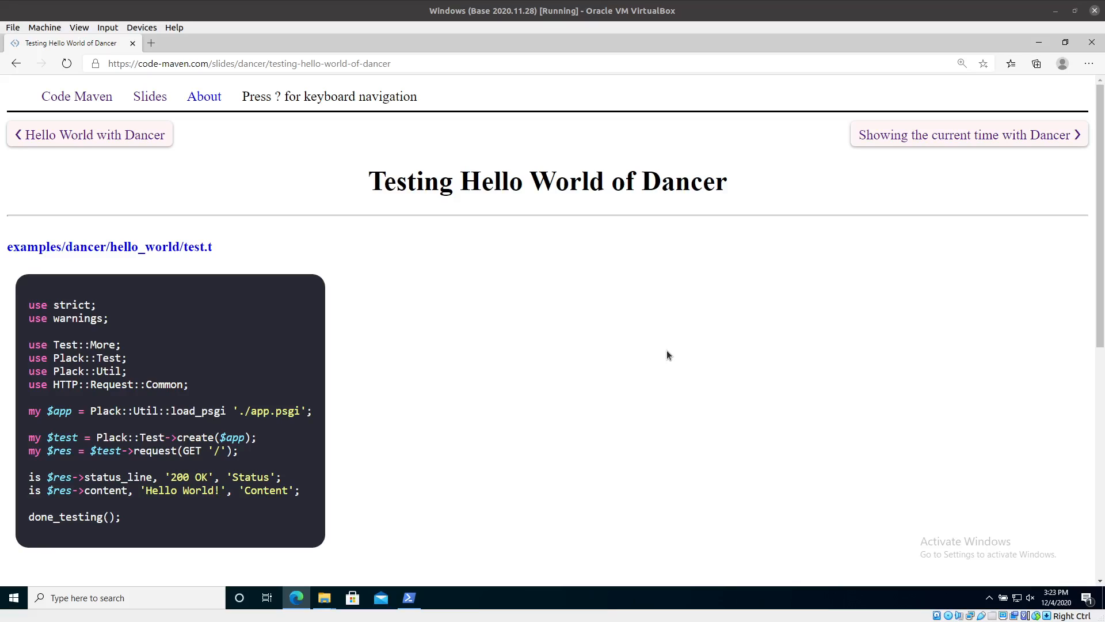
pyautogui.moveTo(713, 332)
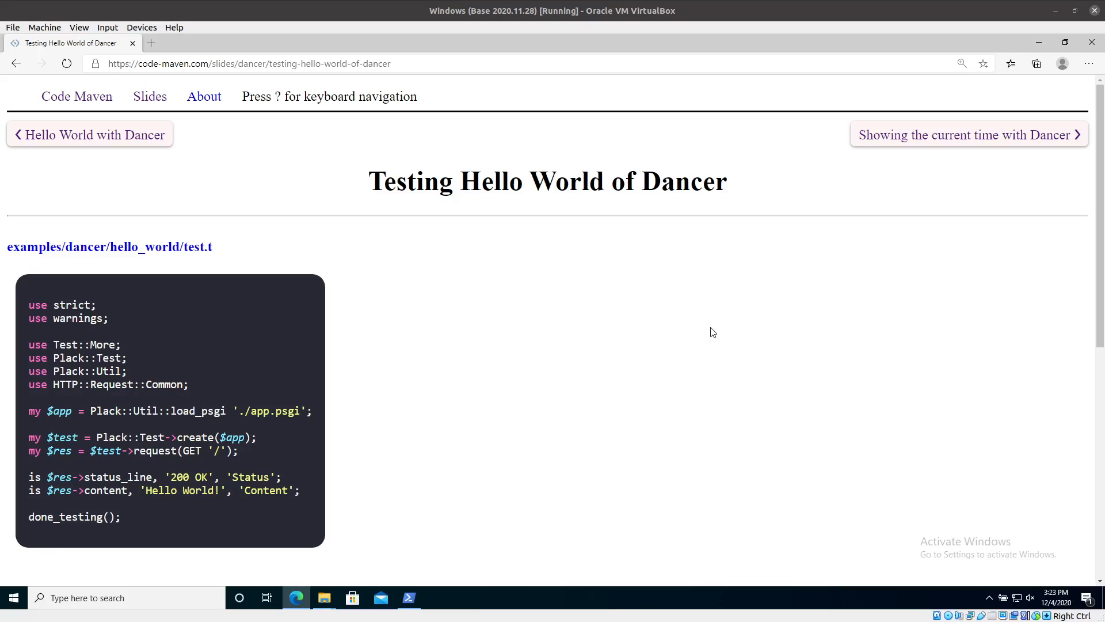
pyautogui.moveTo(700, 322)
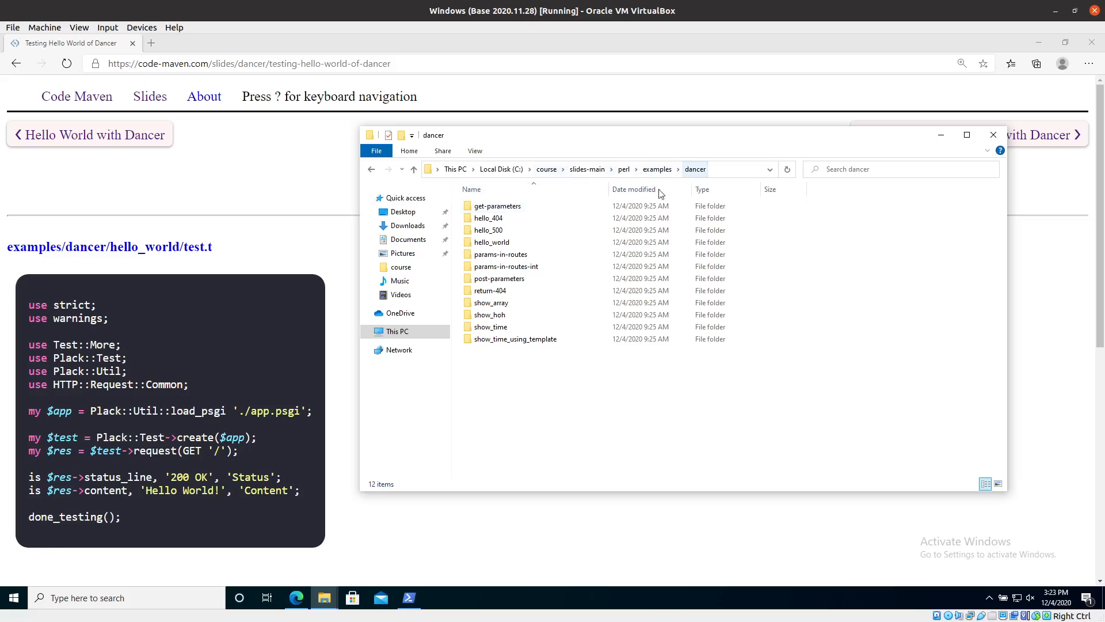
# Step: Create a folder named 'dancer' in C:\course beside slides-main
pyautogui.click(546, 169)
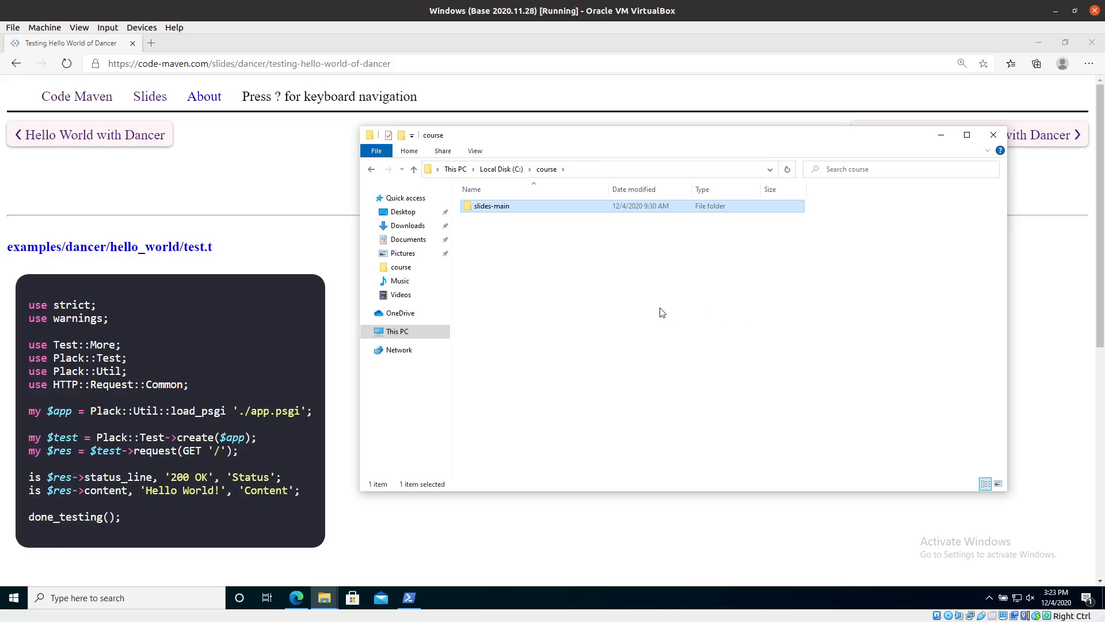
pyautogui.moveTo(517, 252)
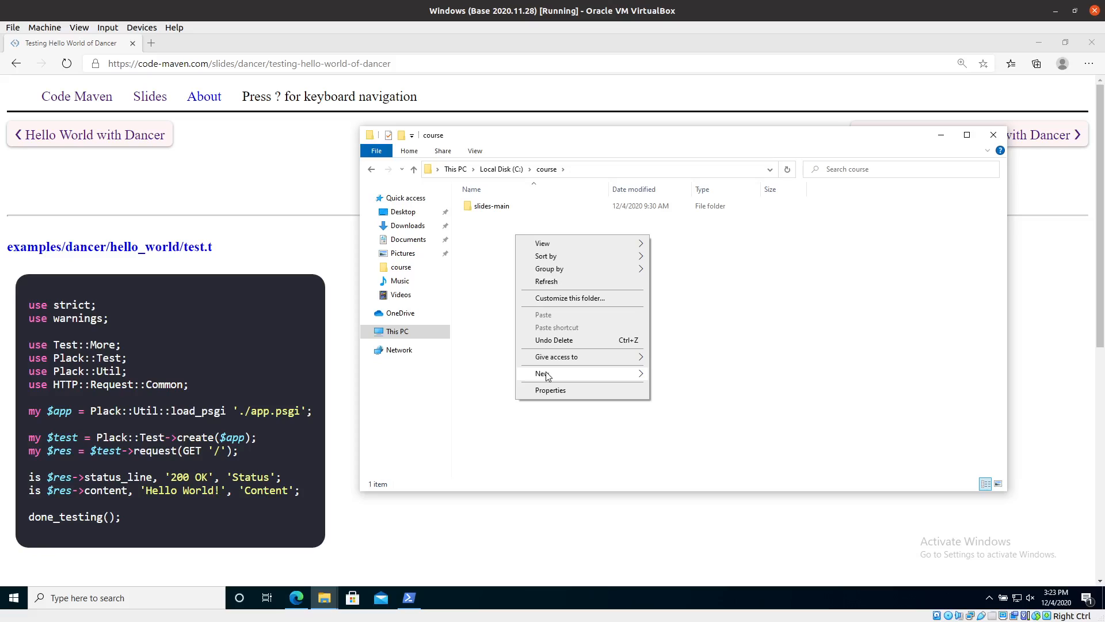
pyautogui.click(540, 373)
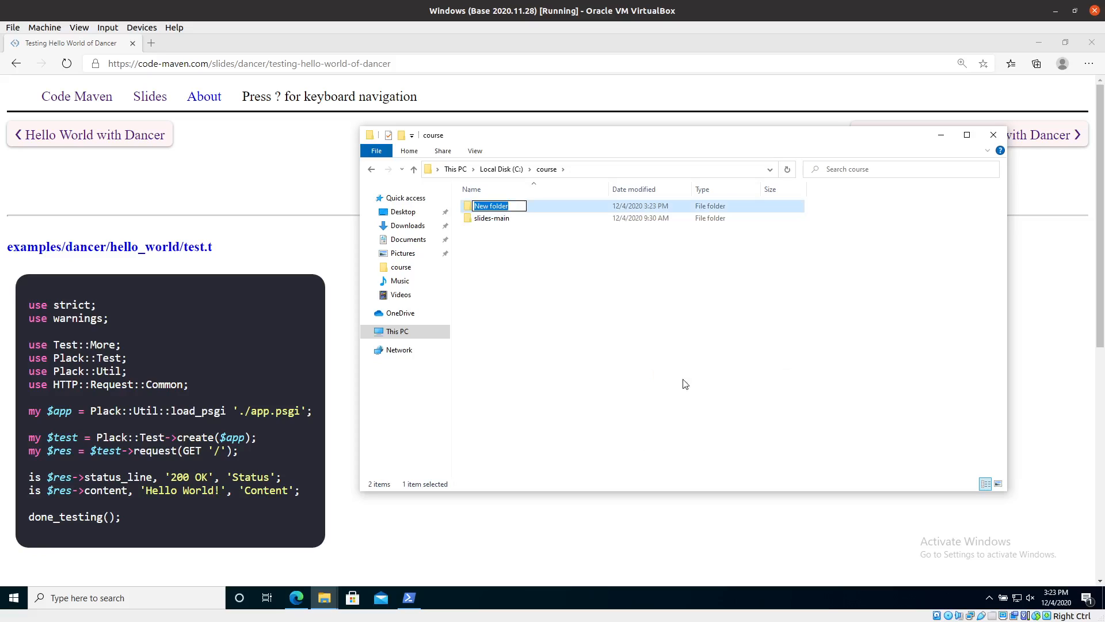
pyautogui.write('dancer')
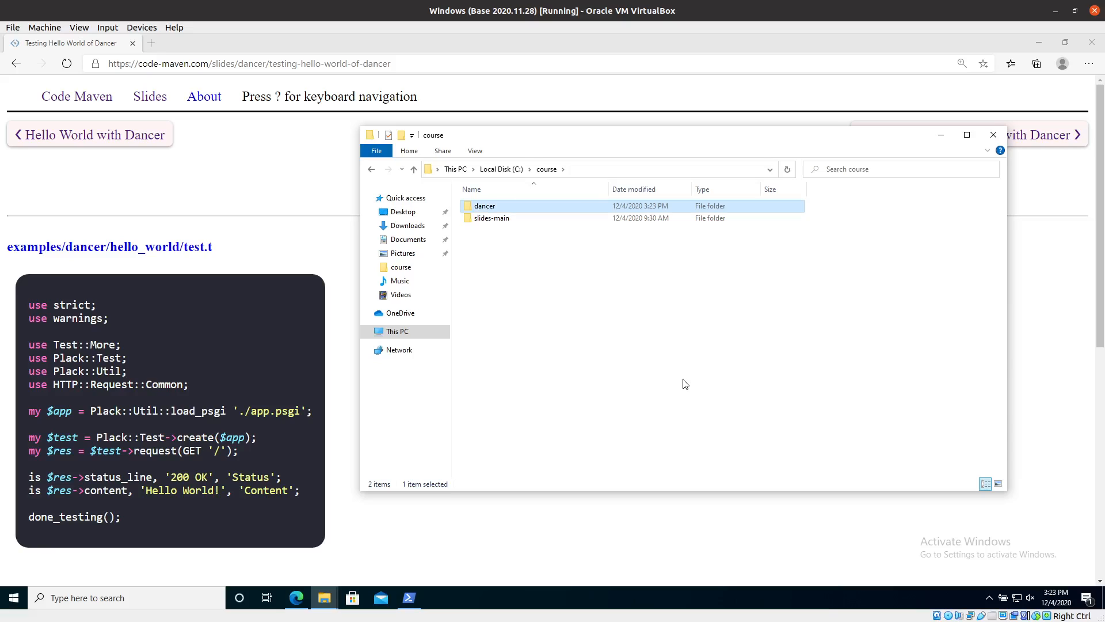
# Step: Launch Visual Studio Code from the Start menu search
pyautogui.click(12, 597)
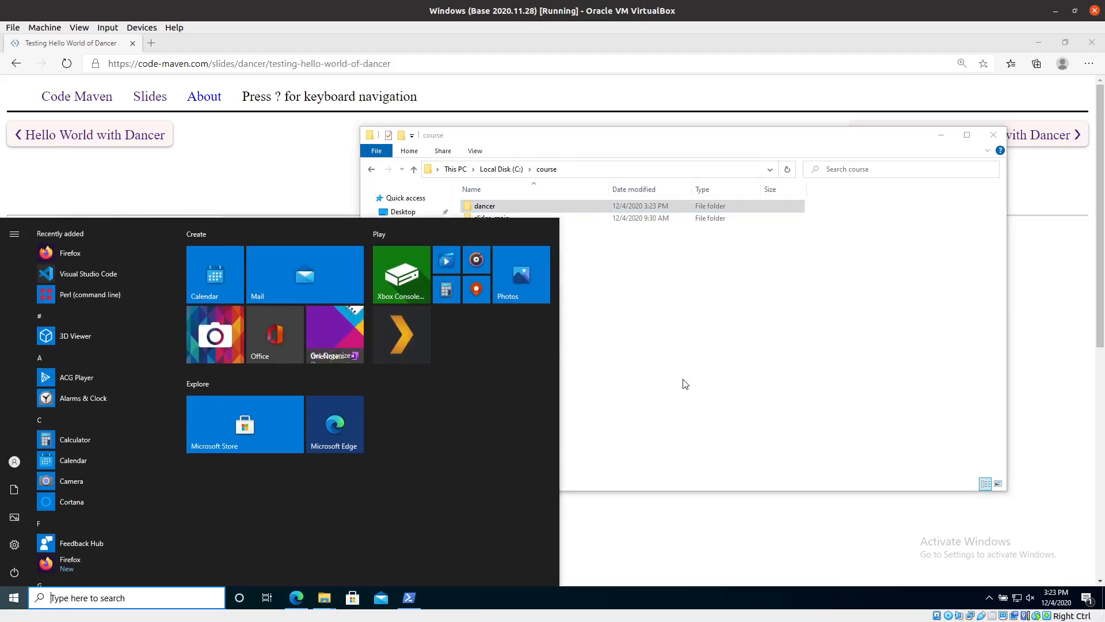
pyautogui.write('vis')
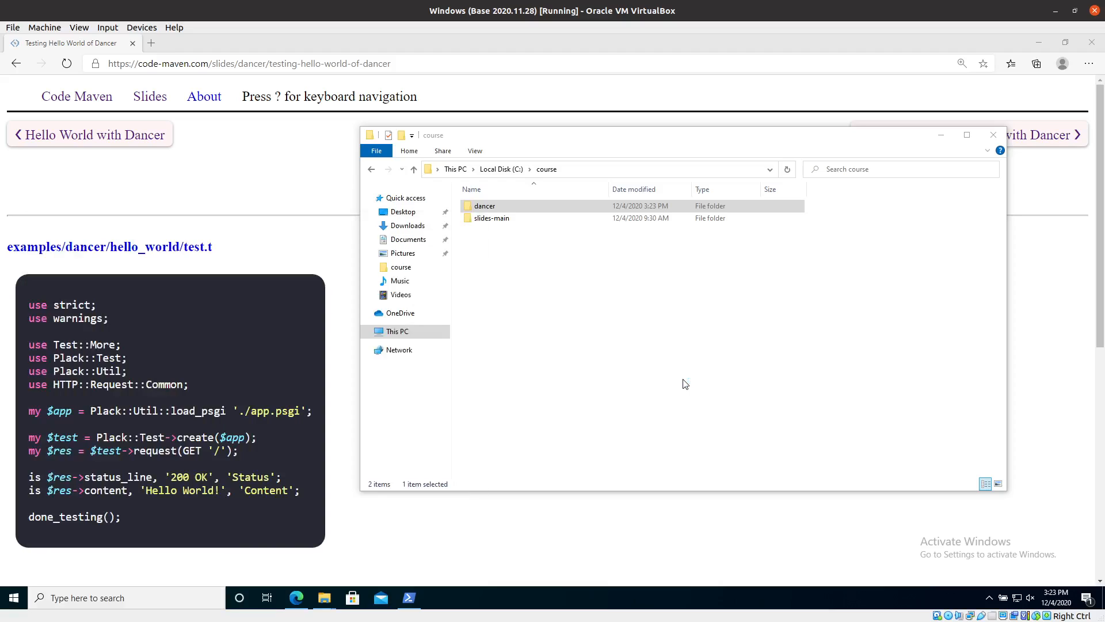
pyautogui.click(436, 598)
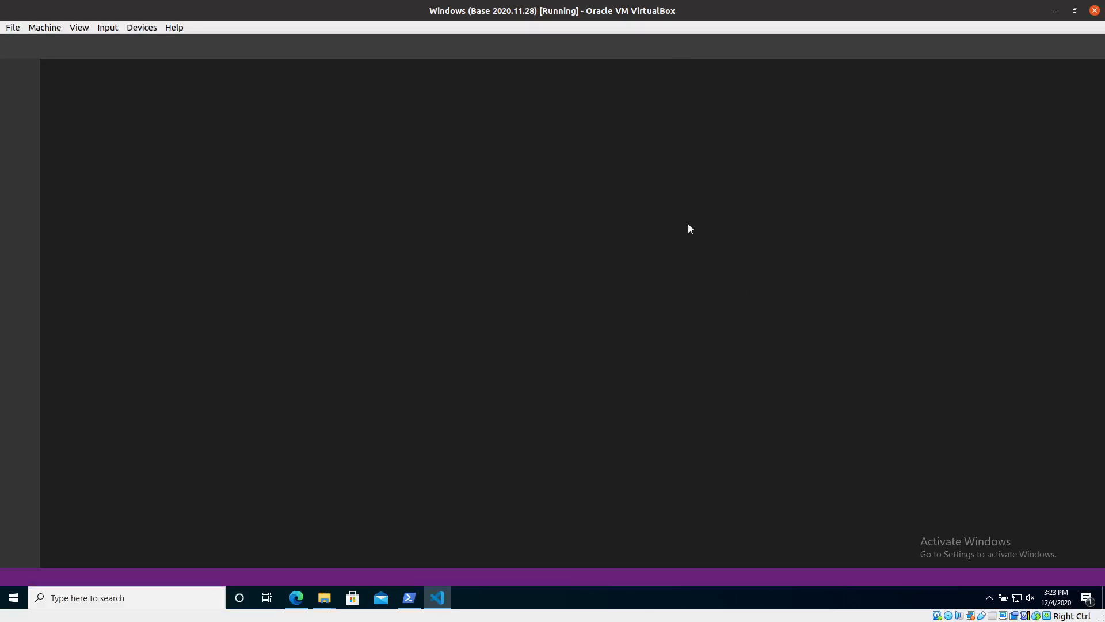
pyautogui.click(435, 597)
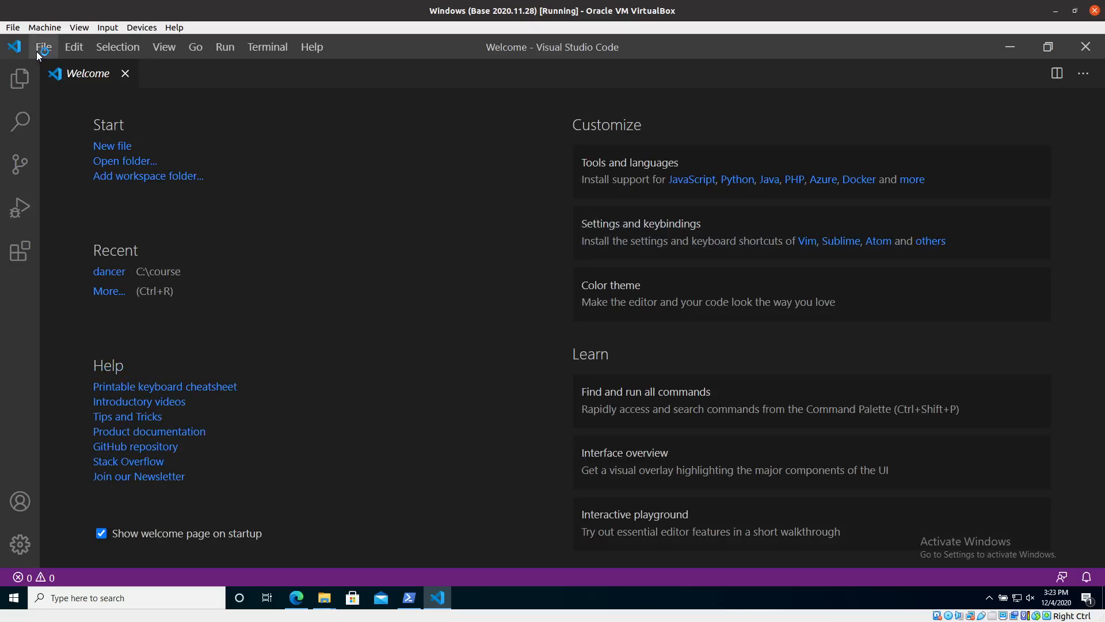
# Step: Open C:\course\dancer as the workspace folder
pyautogui.click(11, 27)
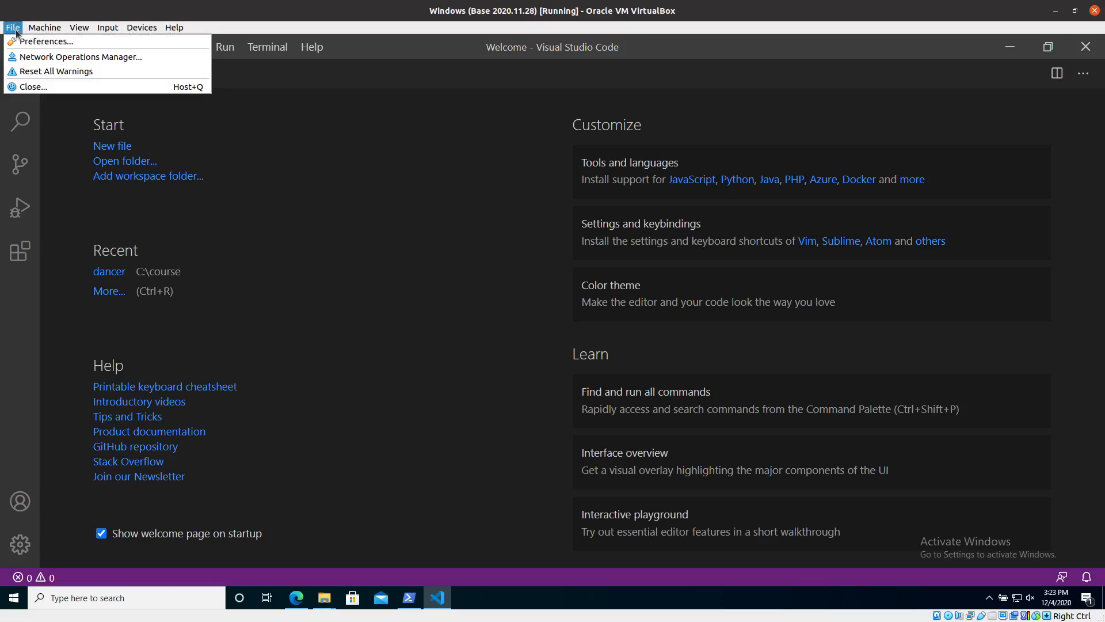
pyautogui.click(11, 27)
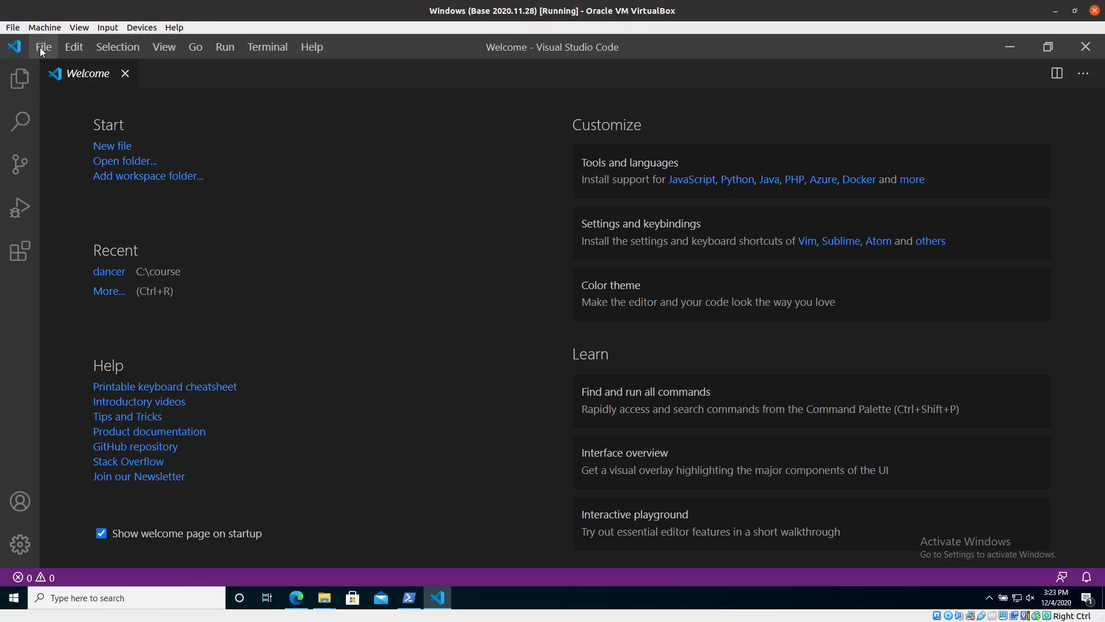
pyautogui.click(43, 47)
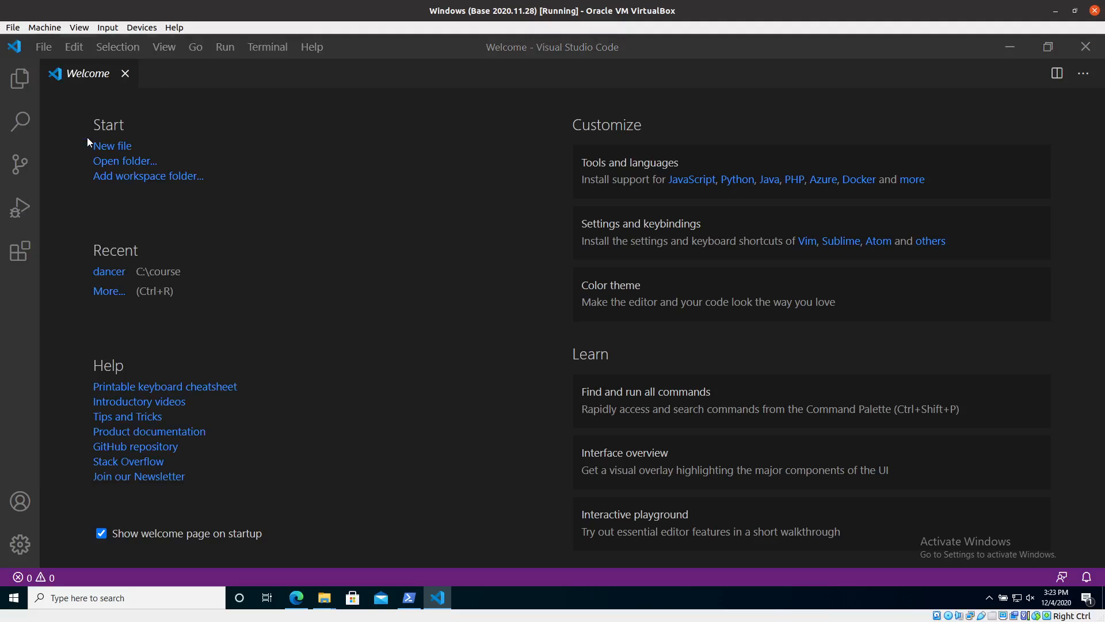
pyautogui.click(125, 160)
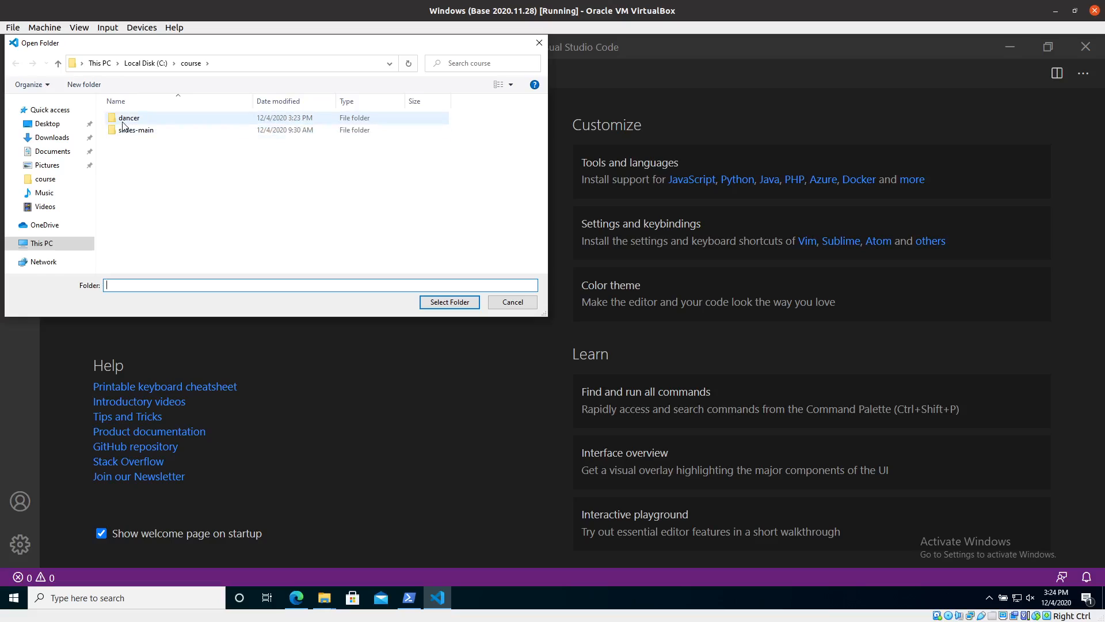
pyautogui.click(129, 117)
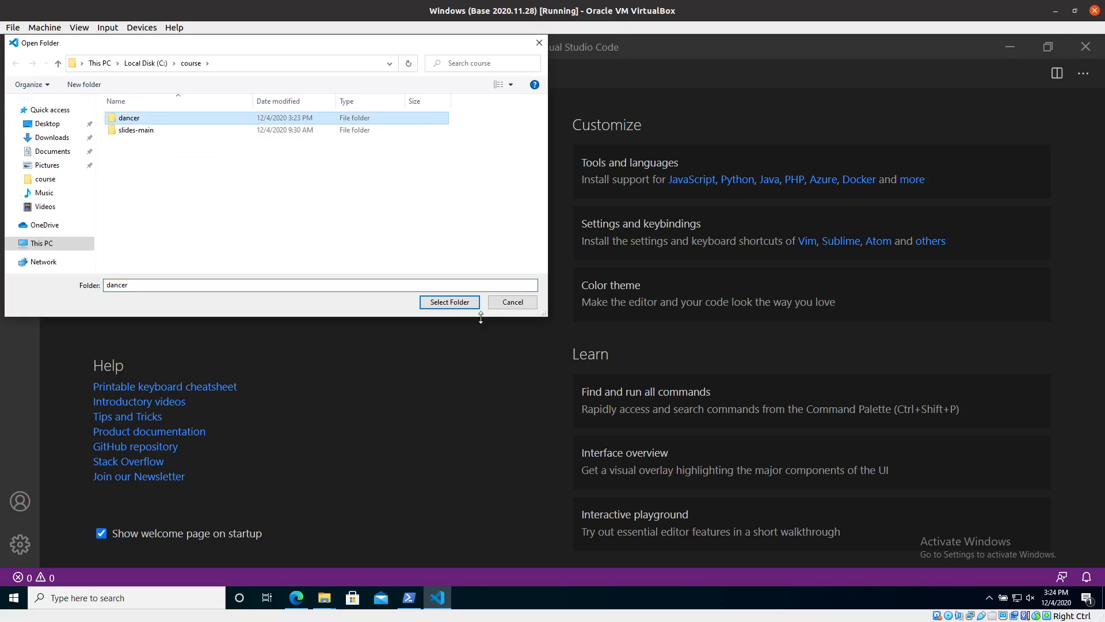
pyautogui.click(449, 302)
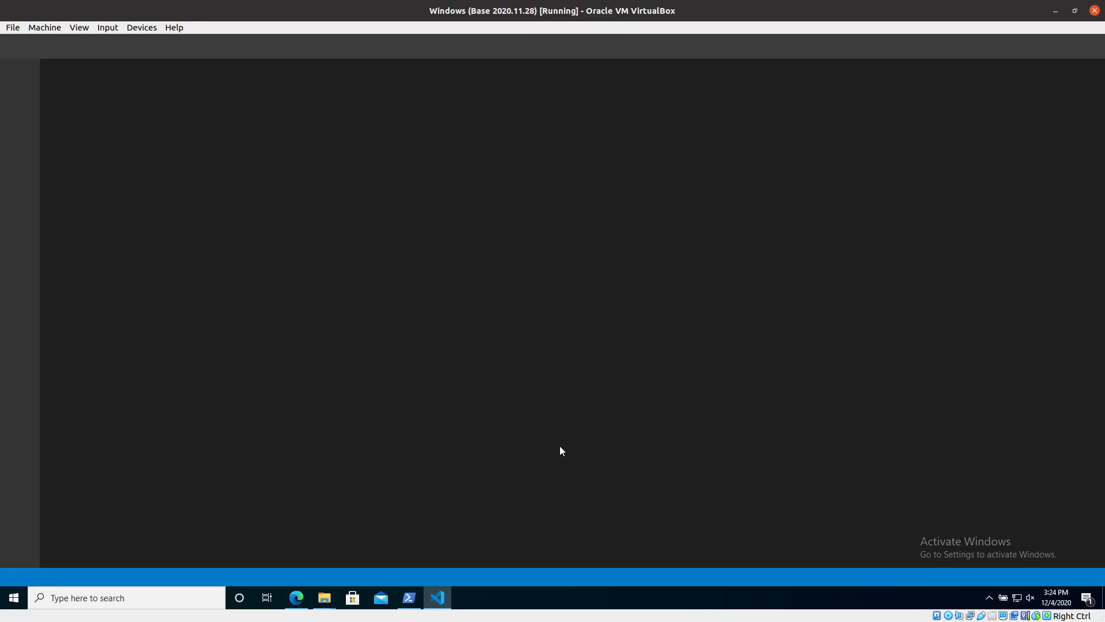
# Step: Create a new untitled file containing print "Hello World";
pyautogui.click(437, 598)
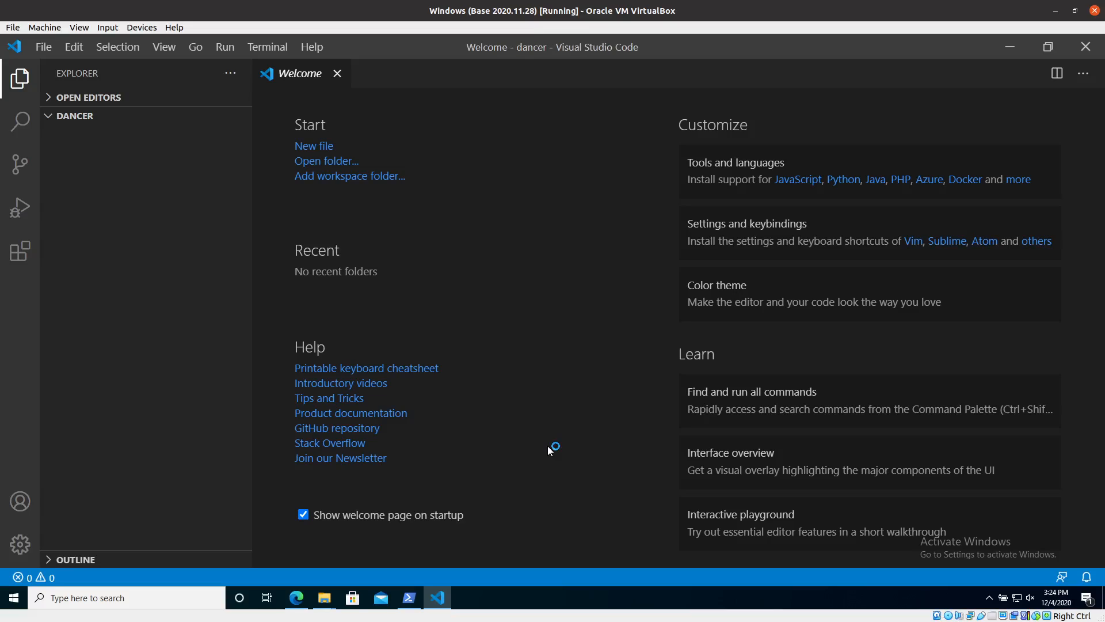
pyautogui.moveTo(465, 367)
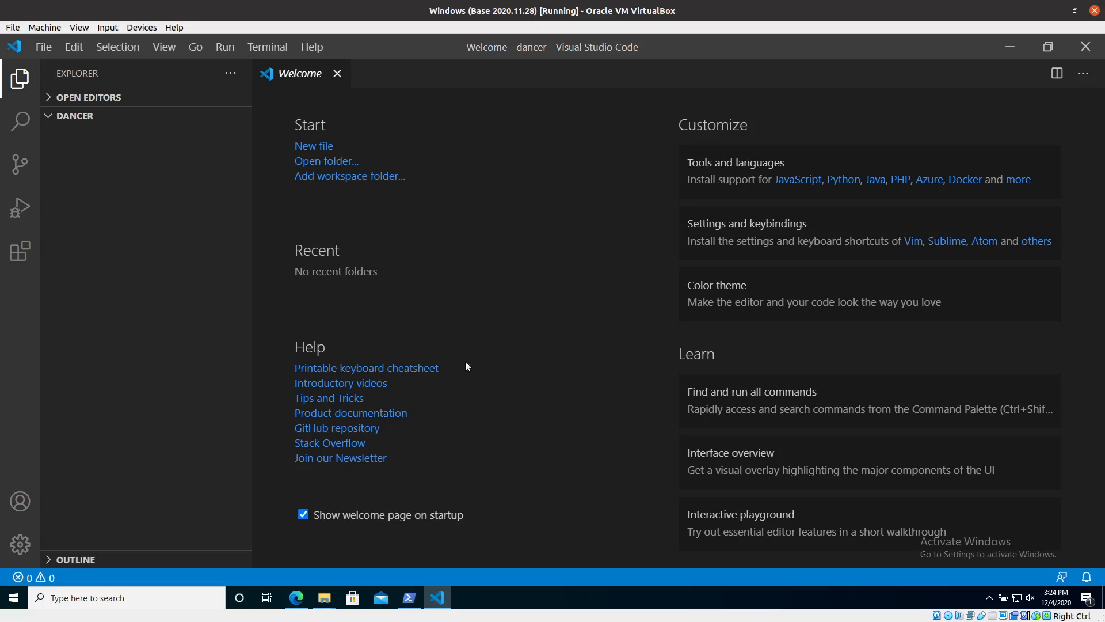
pyautogui.moveTo(43, 46)
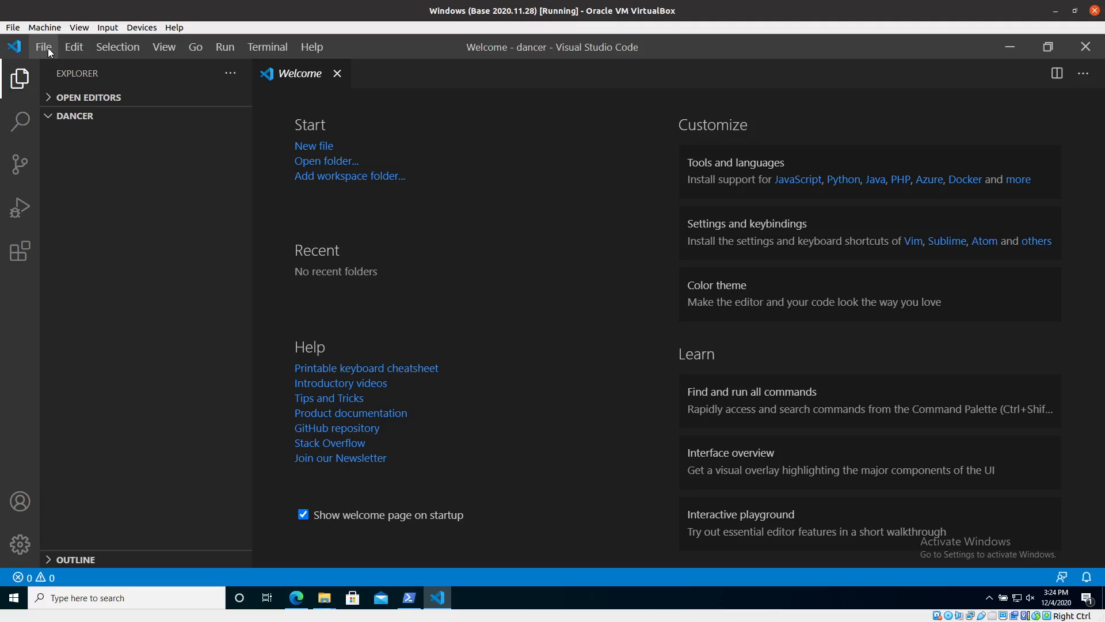
pyautogui.click(314, 146)
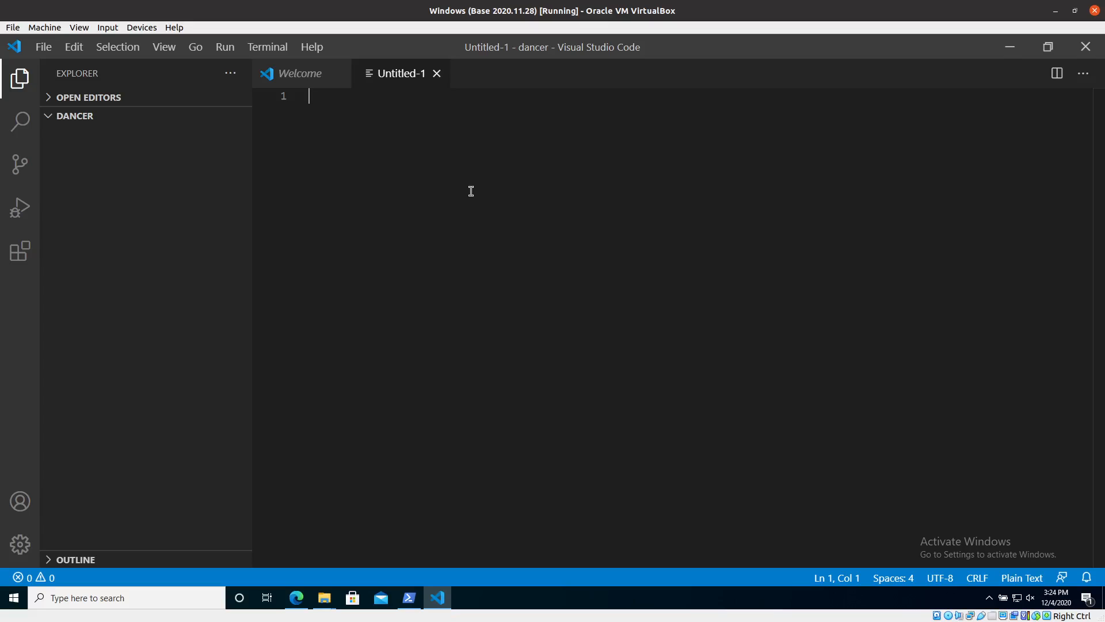
pyautogui.write('print "Hello')
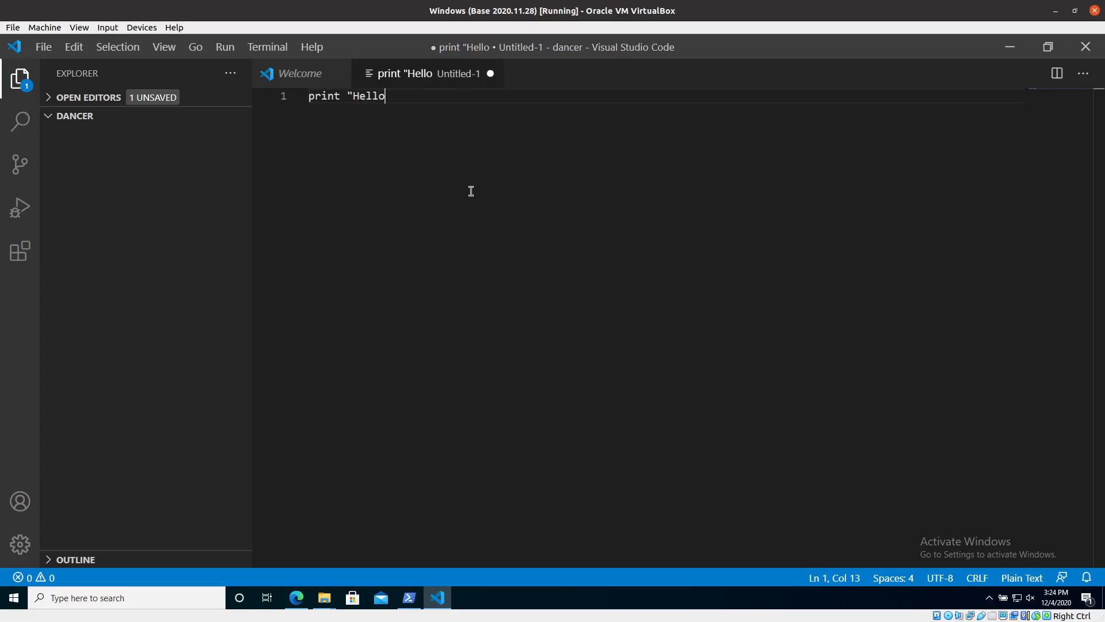
pyautogui.write('W')
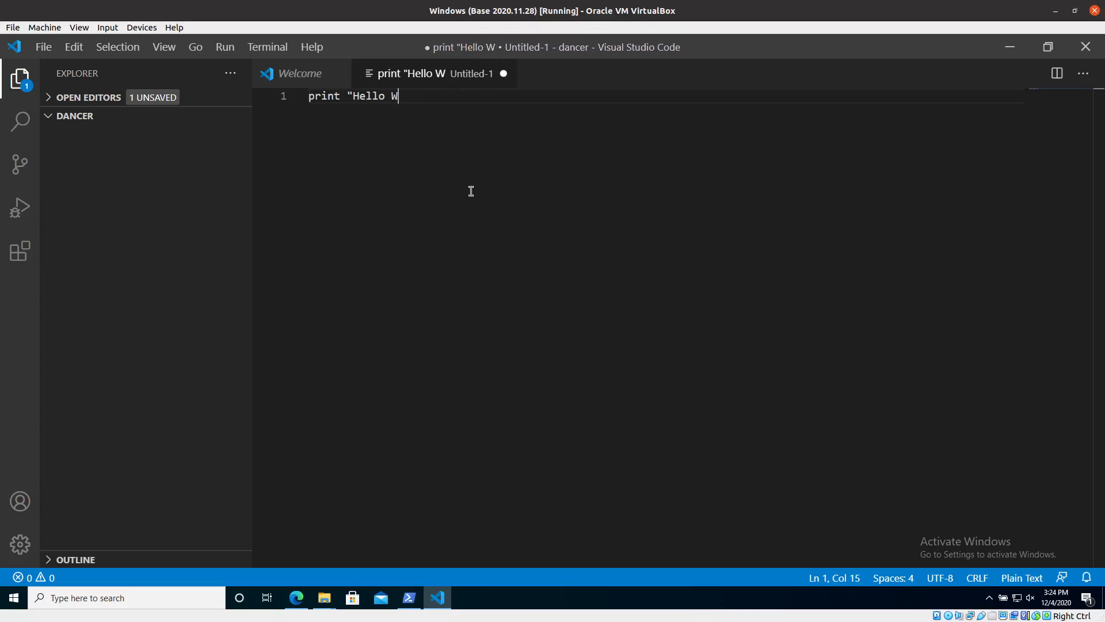
pyautogui.write('orld";')
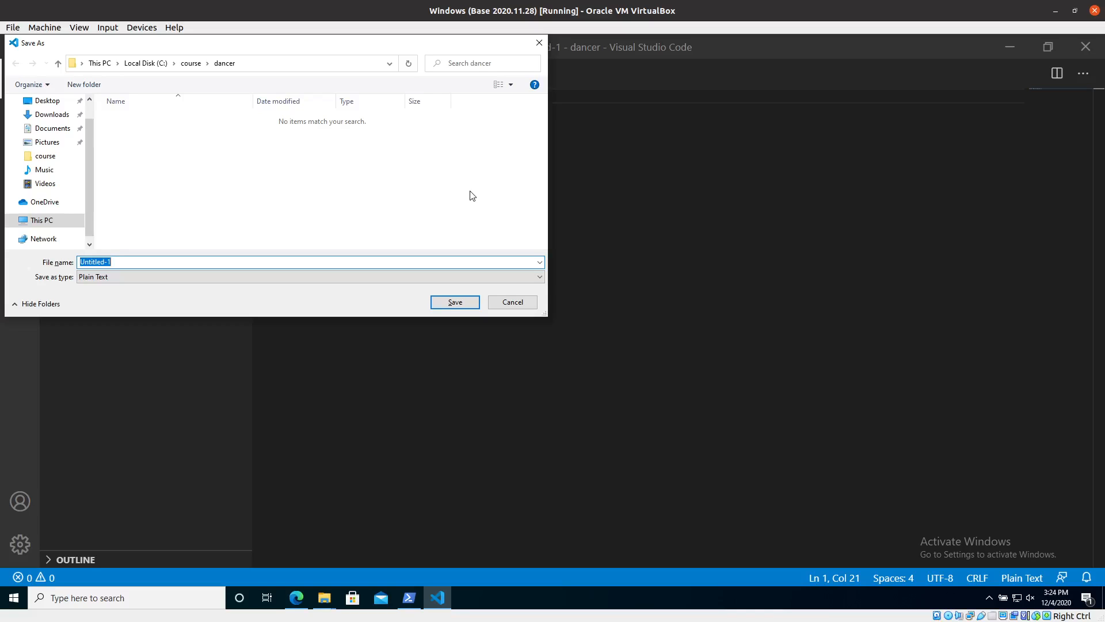
# Step: Save the script as app.pl in the dancer folder
pyautogui.write('app')
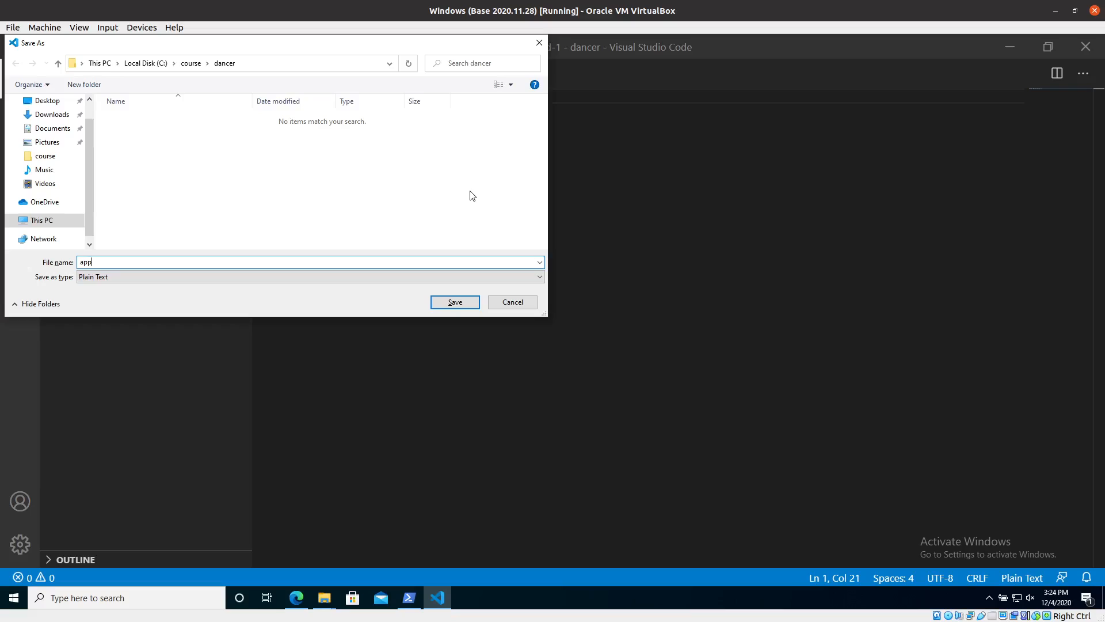
pyautogui.write('.pl')
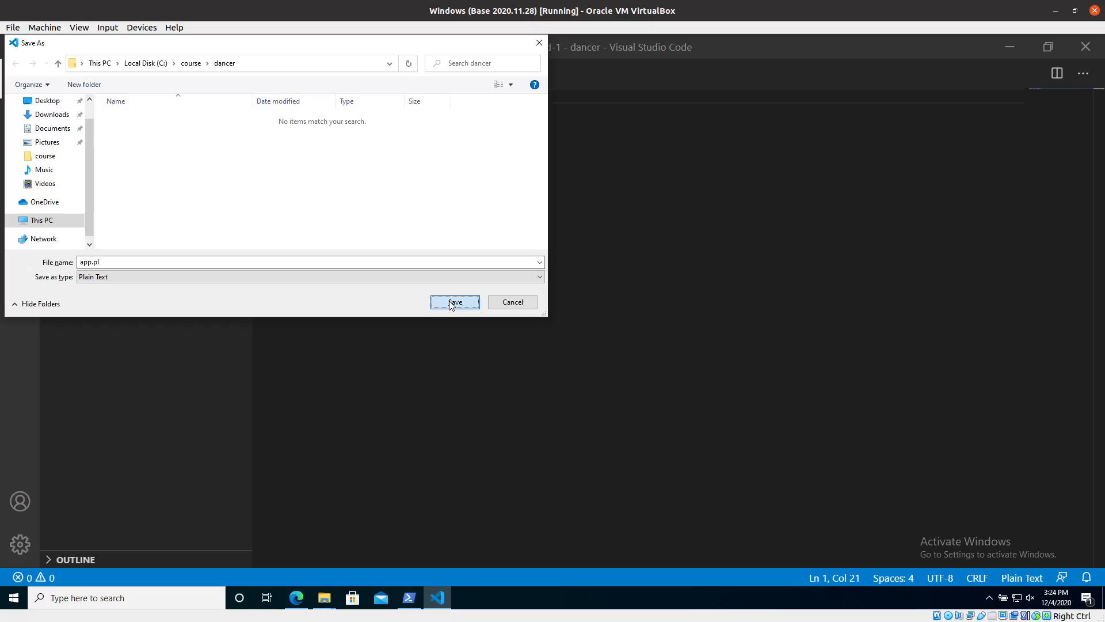
pyautogui.moveTo(218, 76)
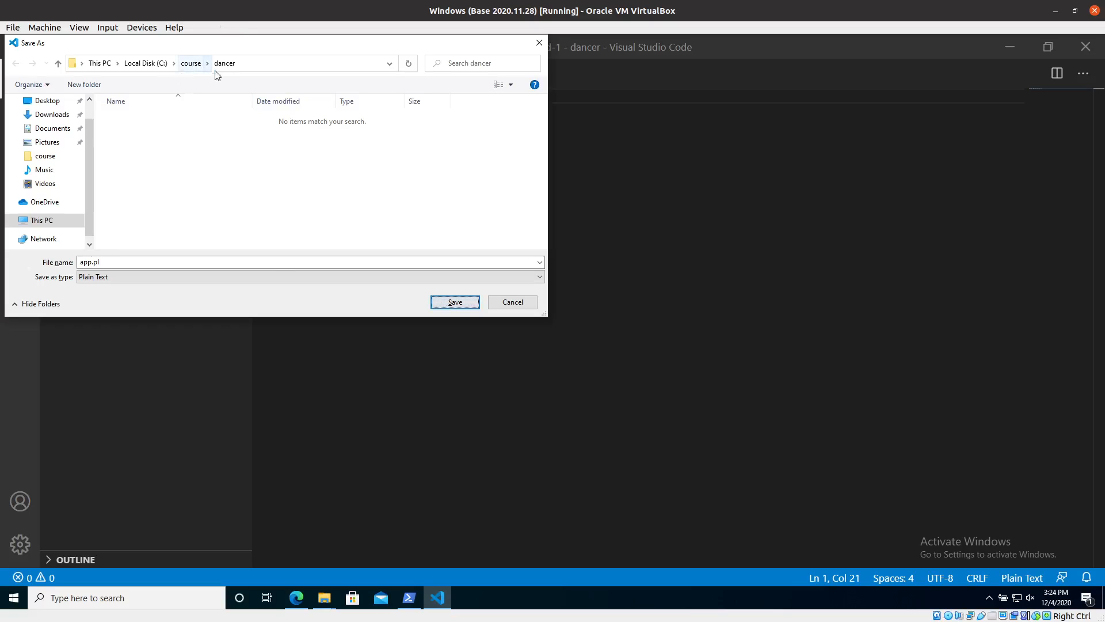
pyautogui.click(454, 301)
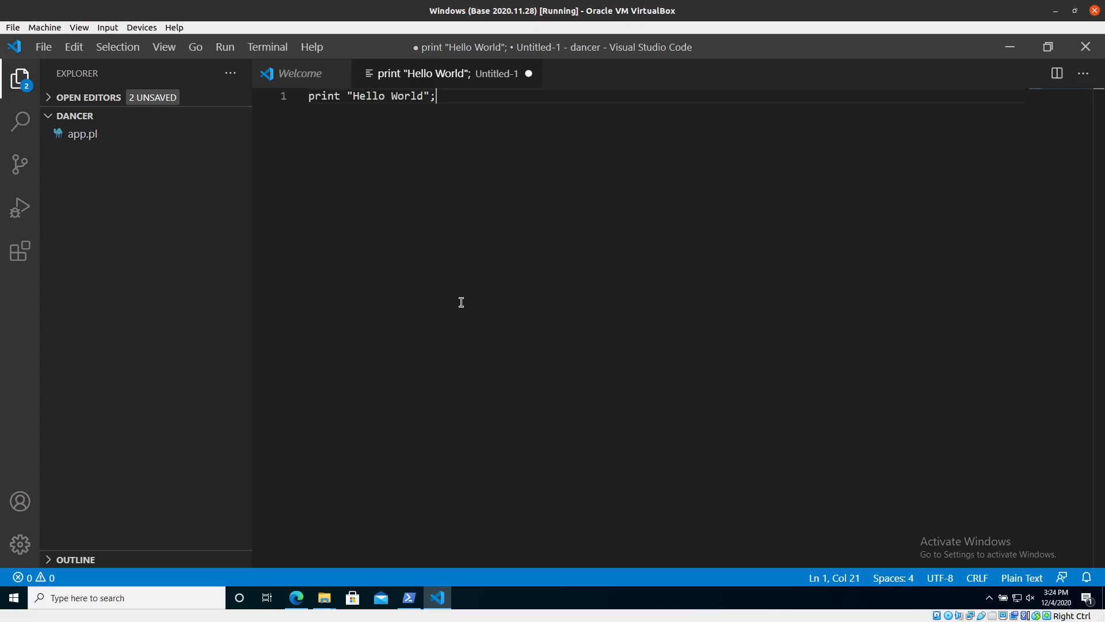
pyautogui.click(82, 133)
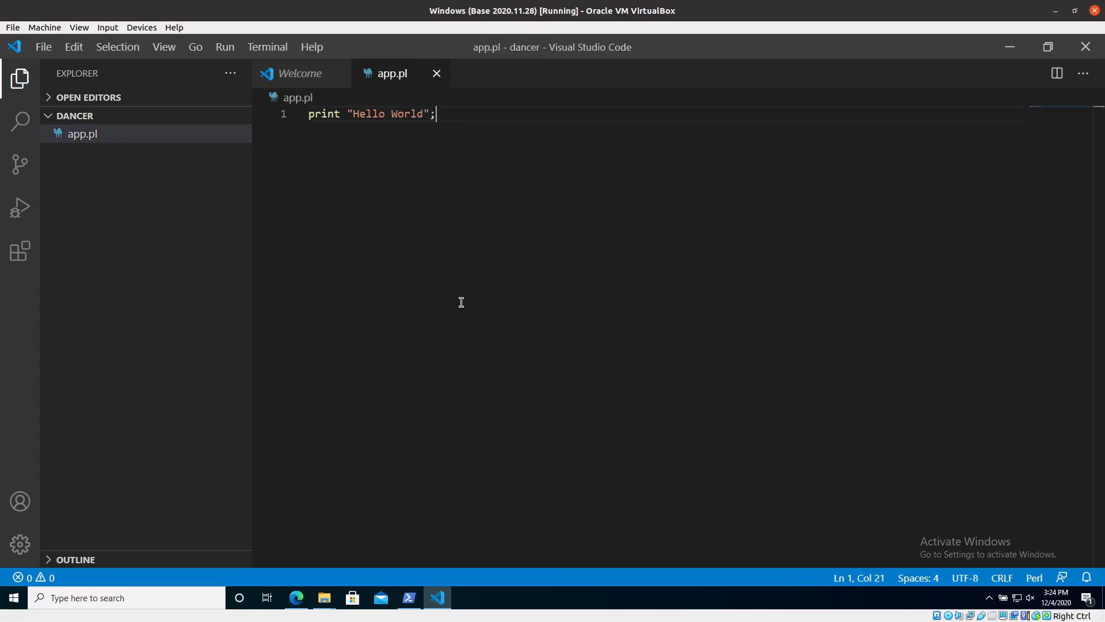
pyautogui.moveTo(308, 200)
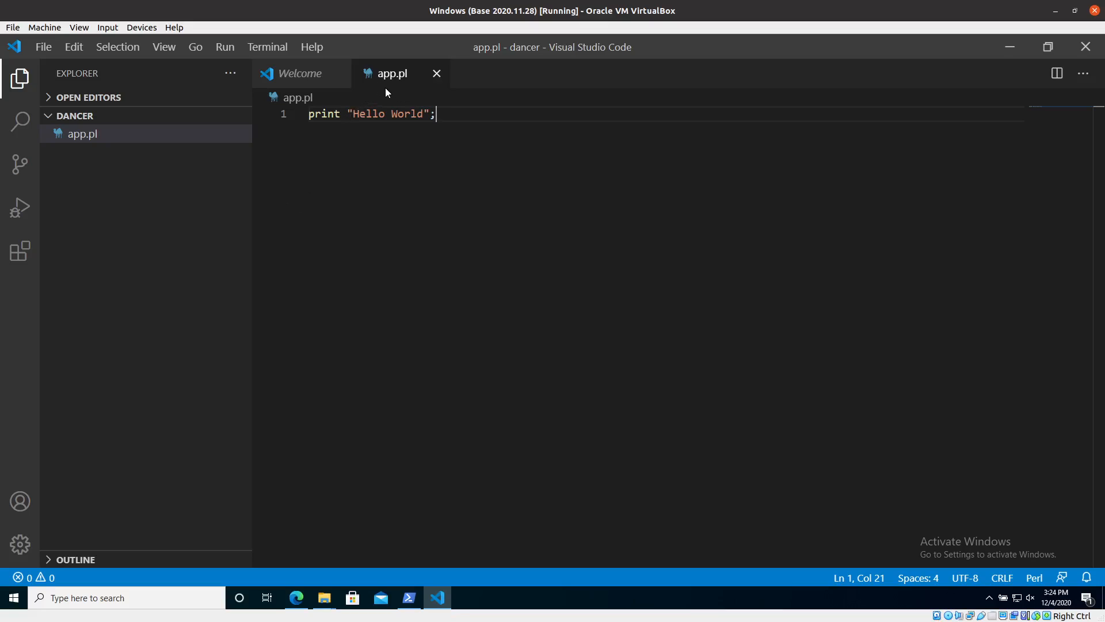
pyautogui.moveTo(397, 295)
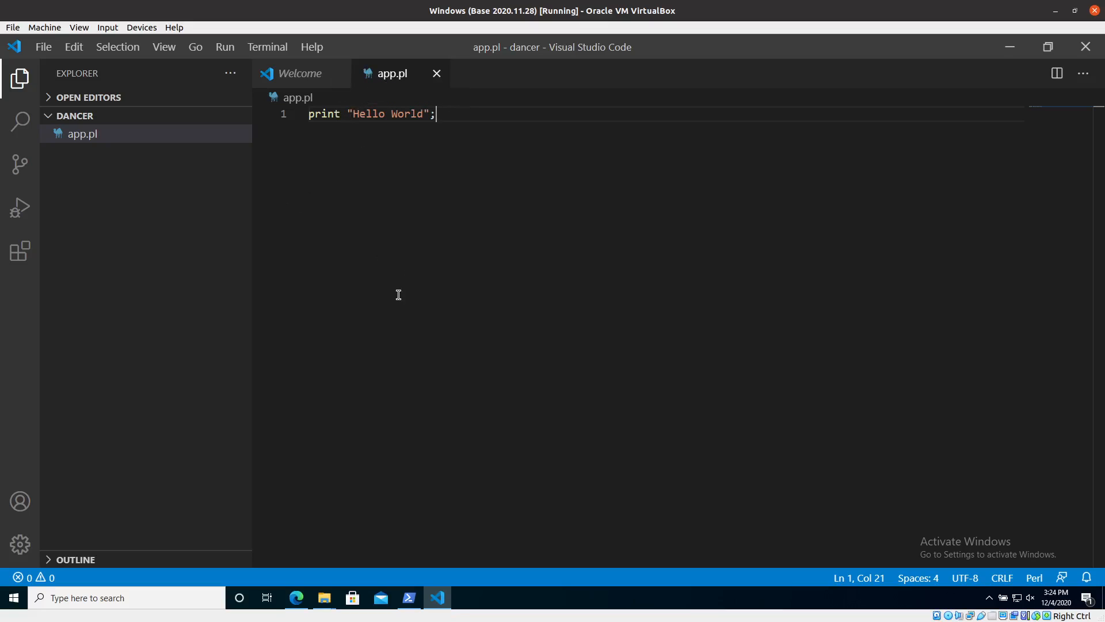
pyautogui.moveTo(433, 160)
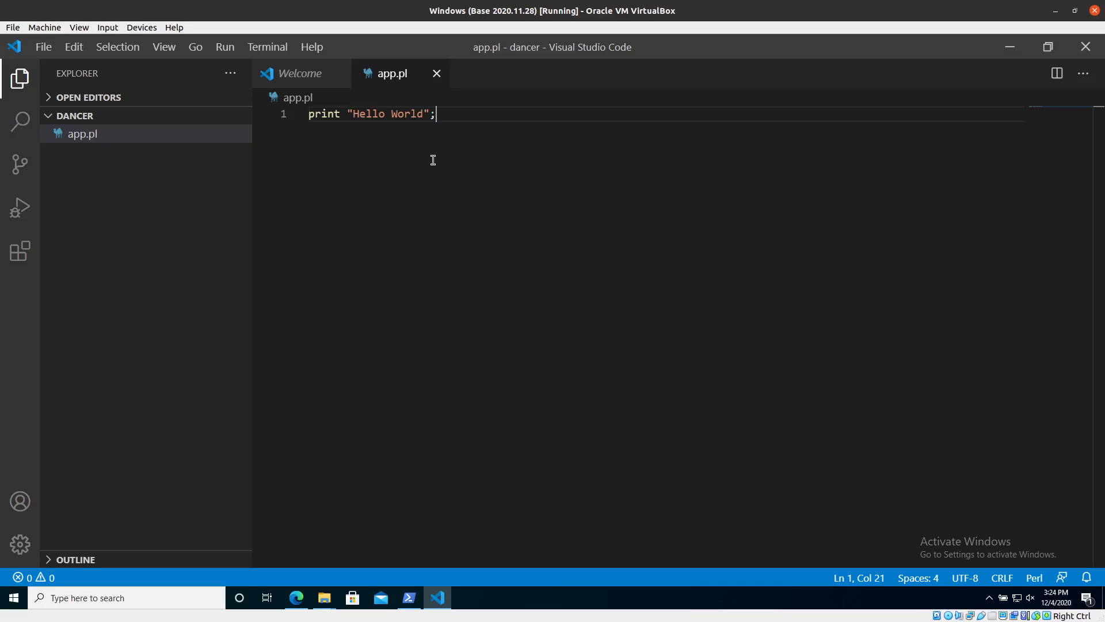
pyautogui.moveTo(267, 46)
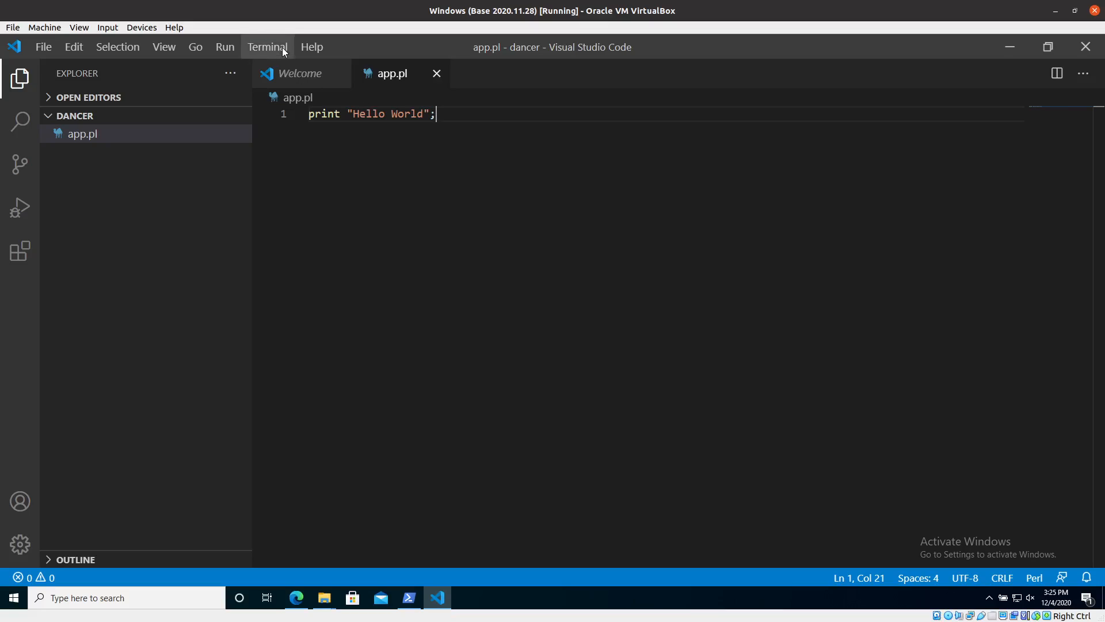
# Step: Open a new PowerShell terminal in the dancer folder and run perl app.pl
pyautogui.click(267, 47)
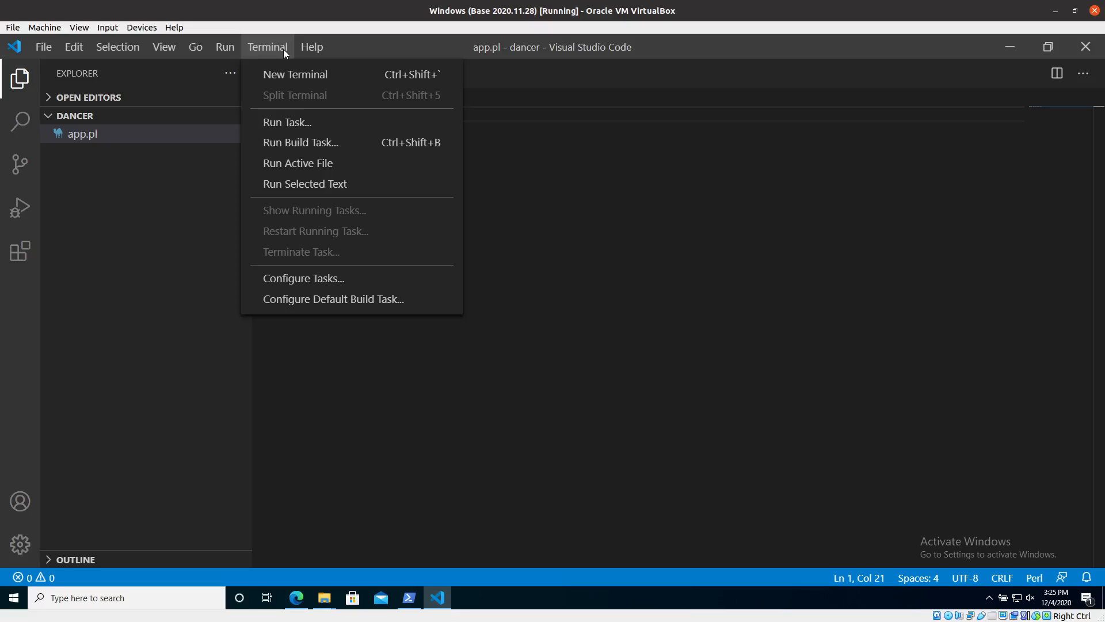
pyautogui.moveTo(295, 75)
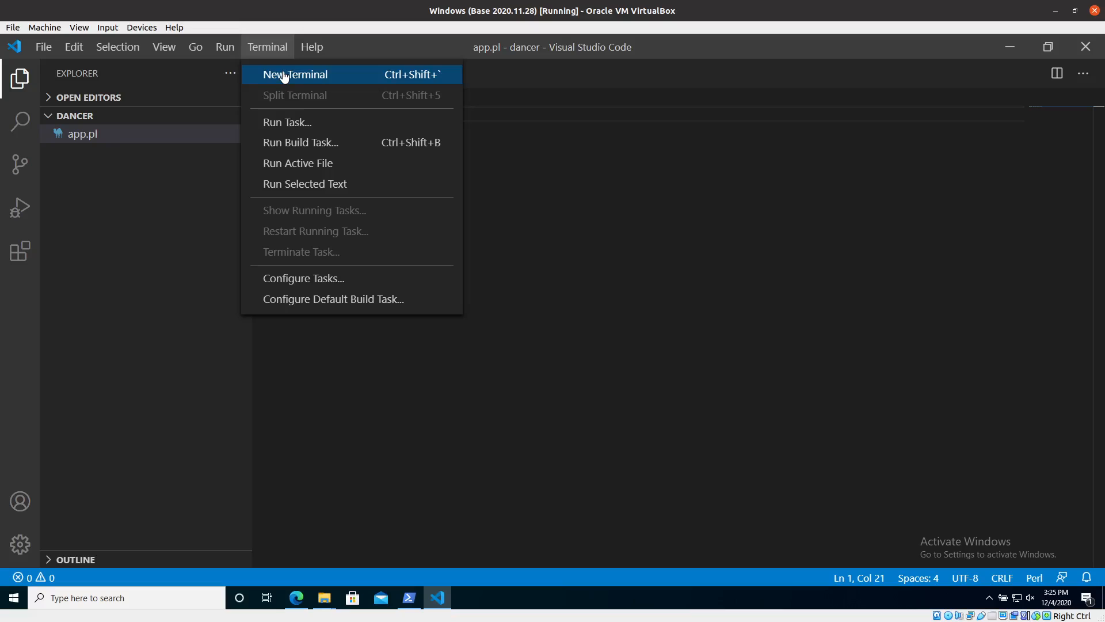
pyautogui.click(295, 74)
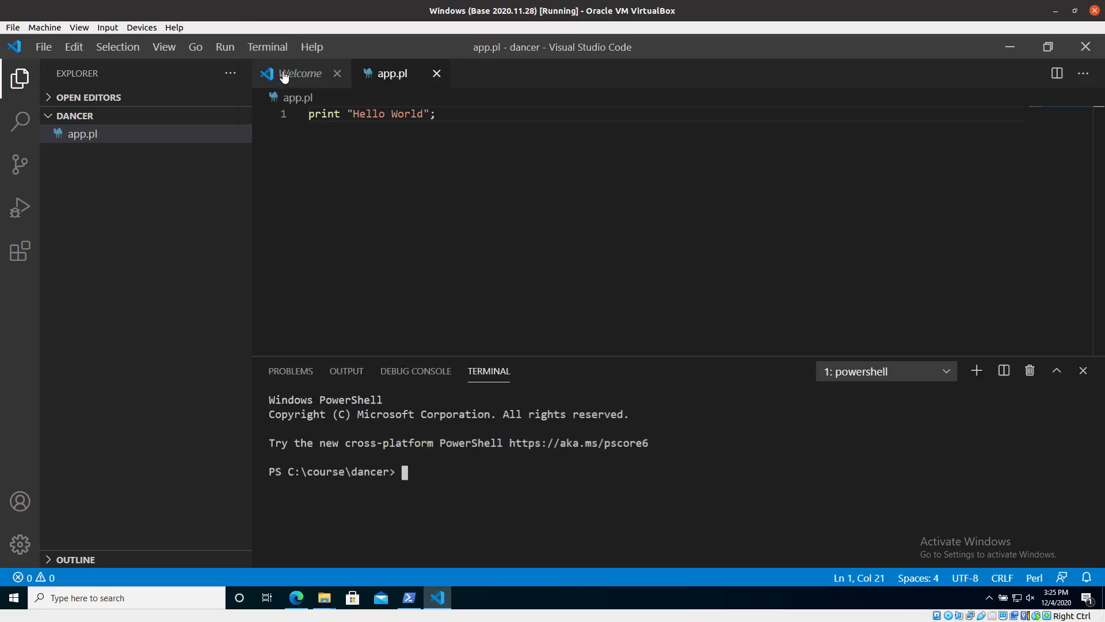
pyautogui.moveTo(422, 480)
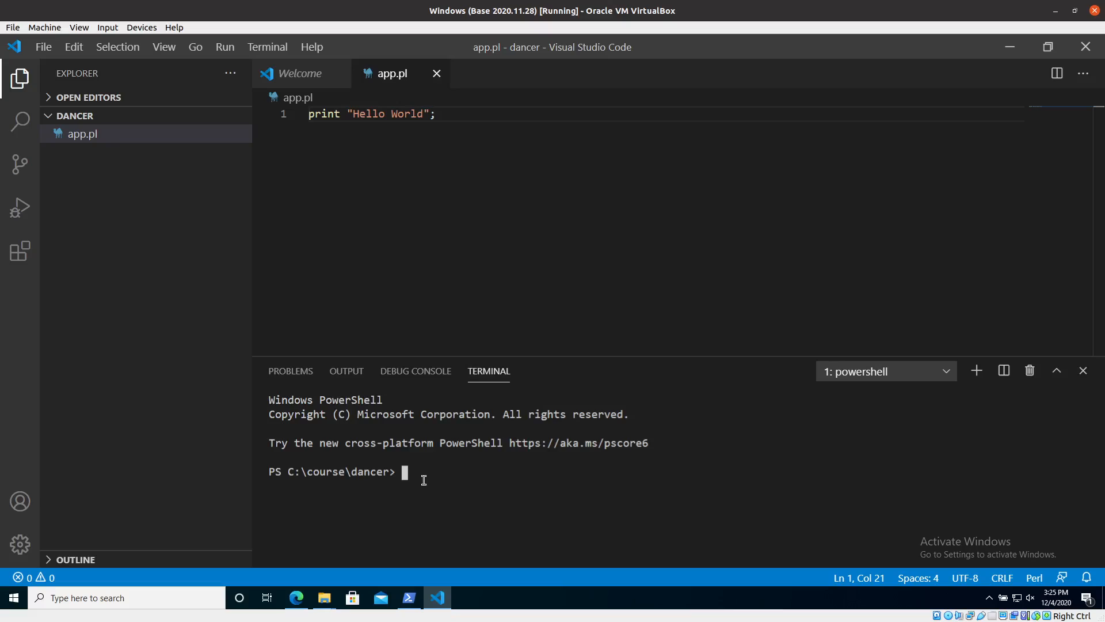
pyautogui.write('perl app.pl')
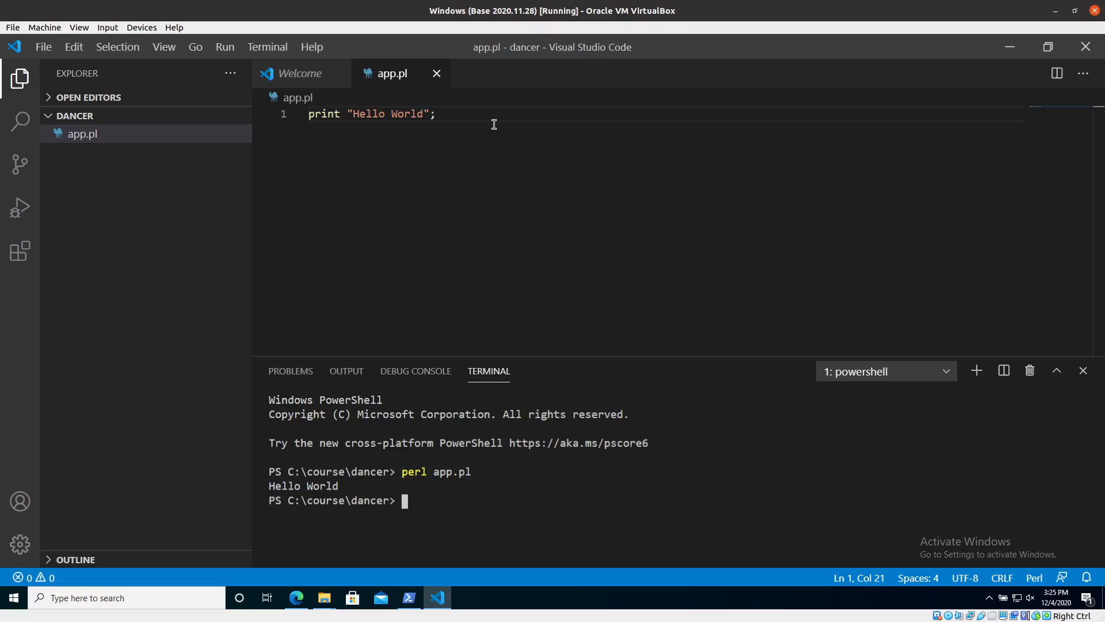
# Step: Replace app.pl's print line with package App;, checking the Hello World with Dancer slide
pyautogui.click(436, 114)
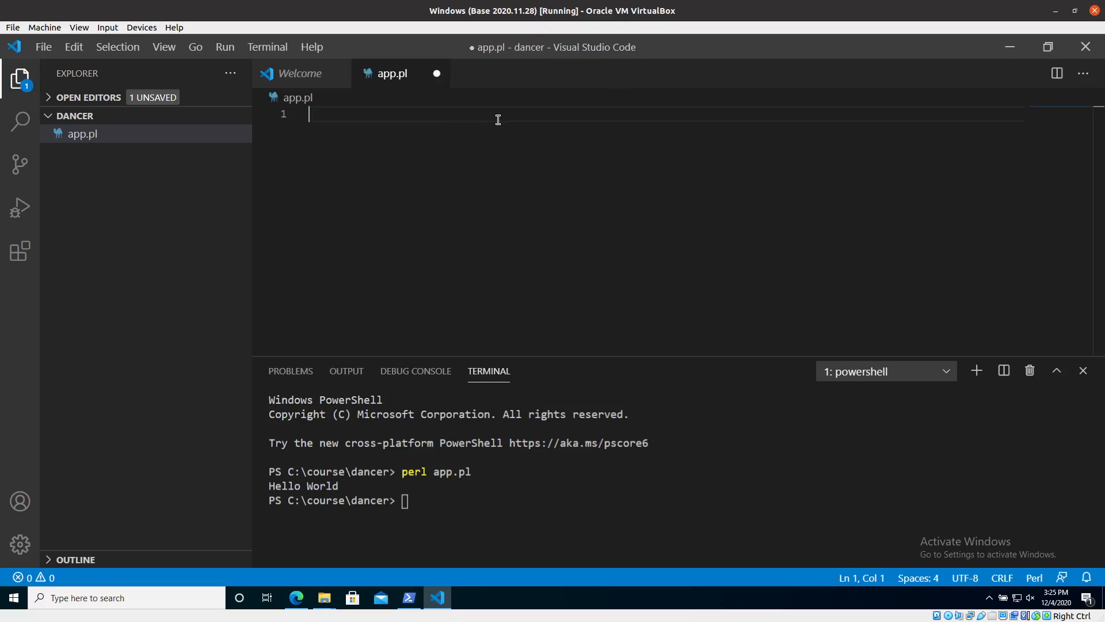
pyautogui.write('pack')
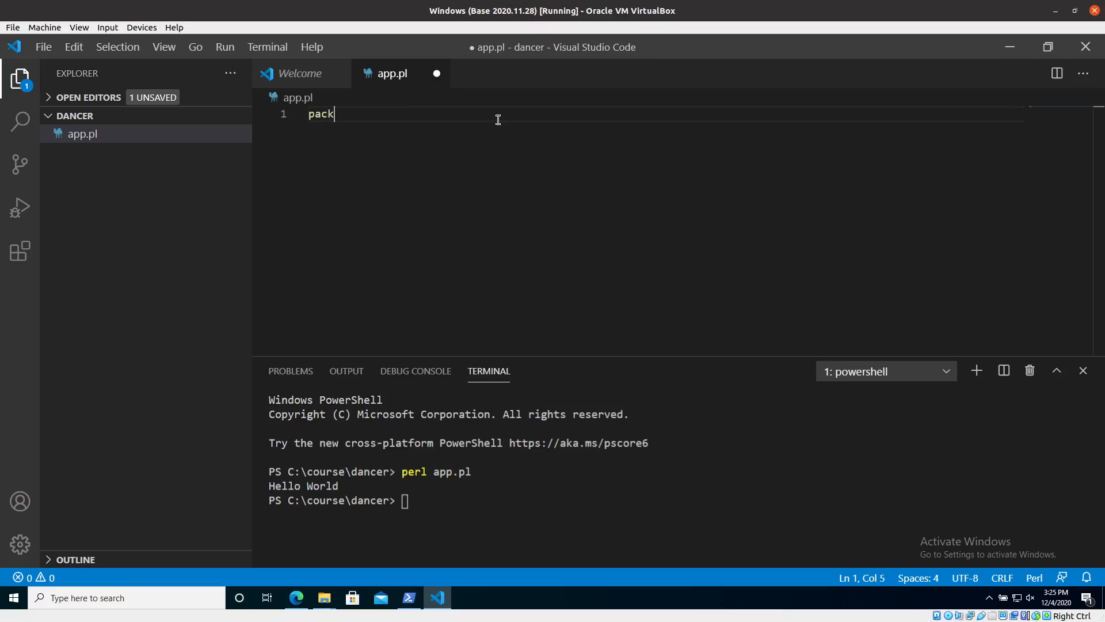
pyautogui.write('age')
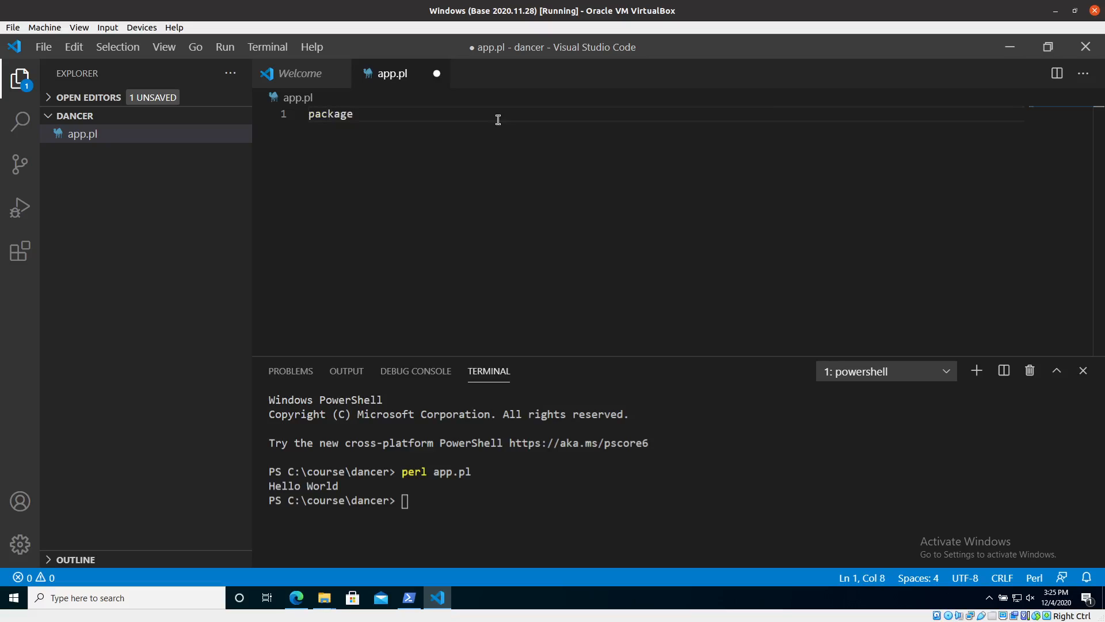
pyautogui.write('Ap')
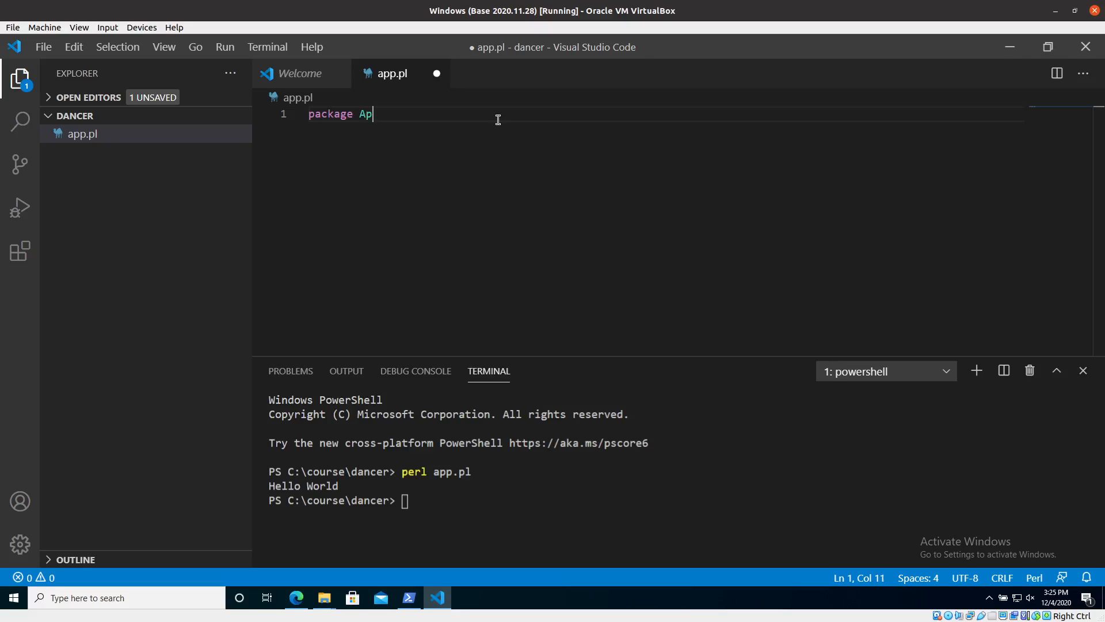
pyautogui.write('p;')
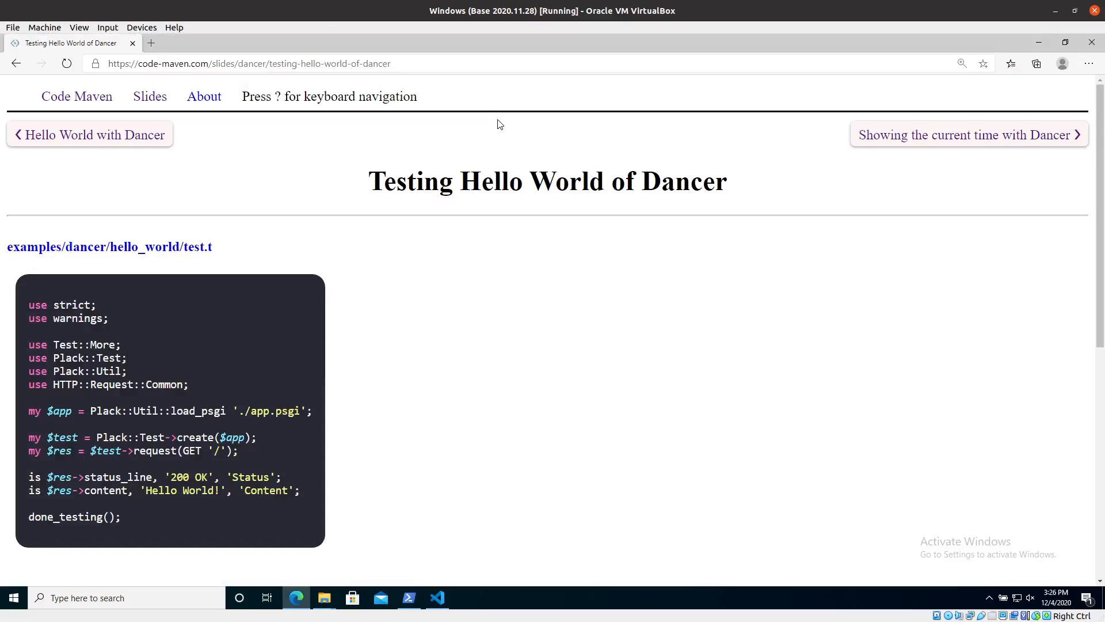
pyautogui.moveTo(652, 293)
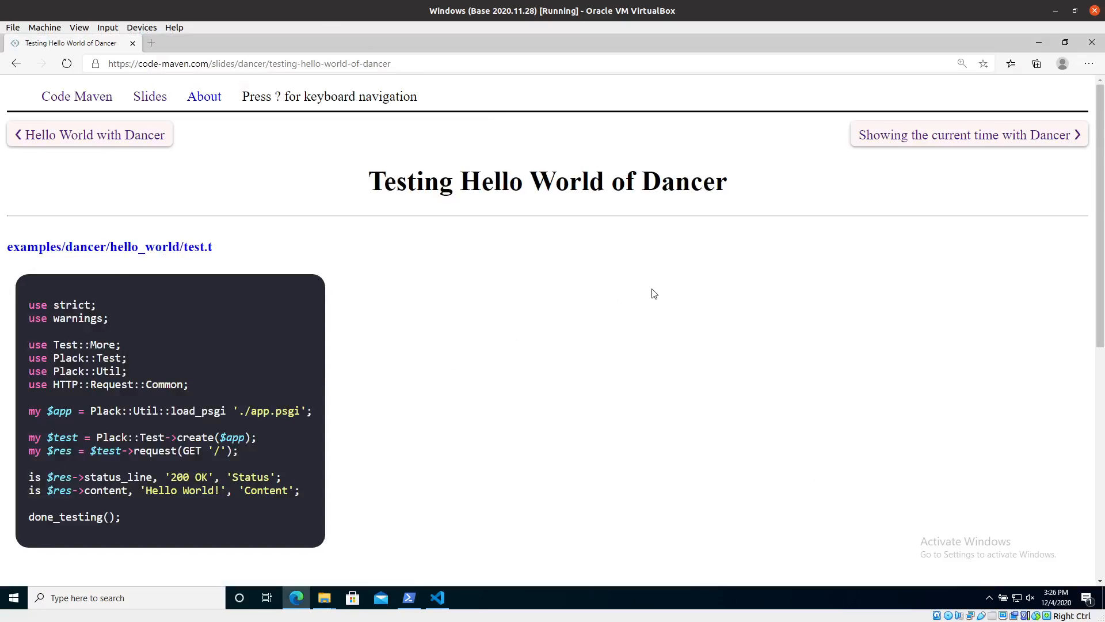
pyautogui.click(89, 134)
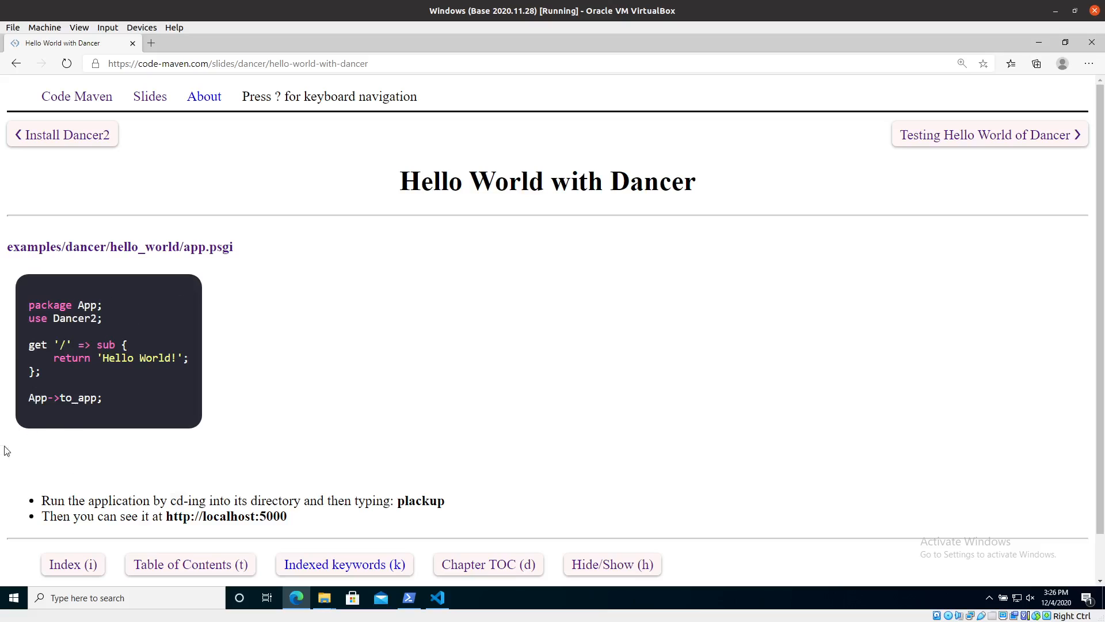
pyautogui.moveTo(95, 390)
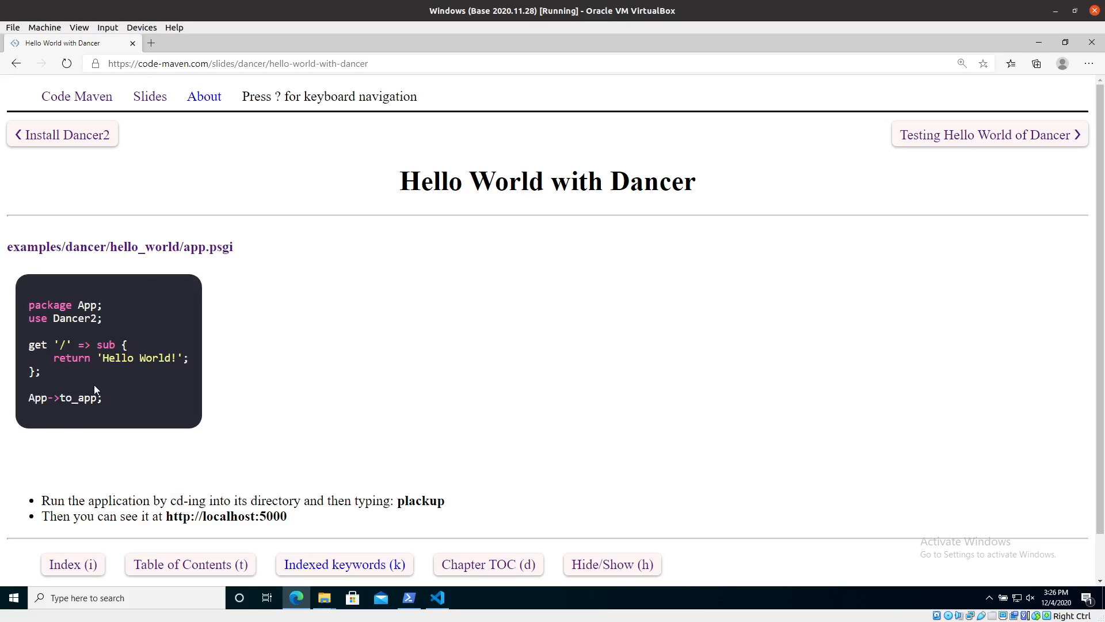
pyautogui.click(437, 597)
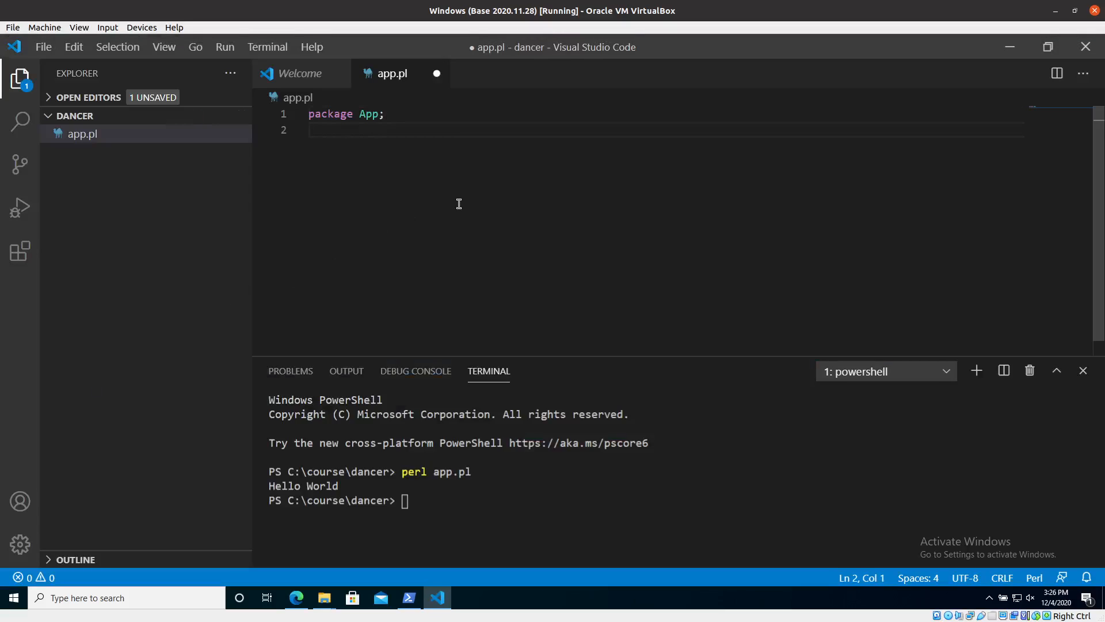
# Step: Add use Dancer2, a get '/' route returning 'Hello', and App->to_app; to app.pl
pyautogui.write('use D')
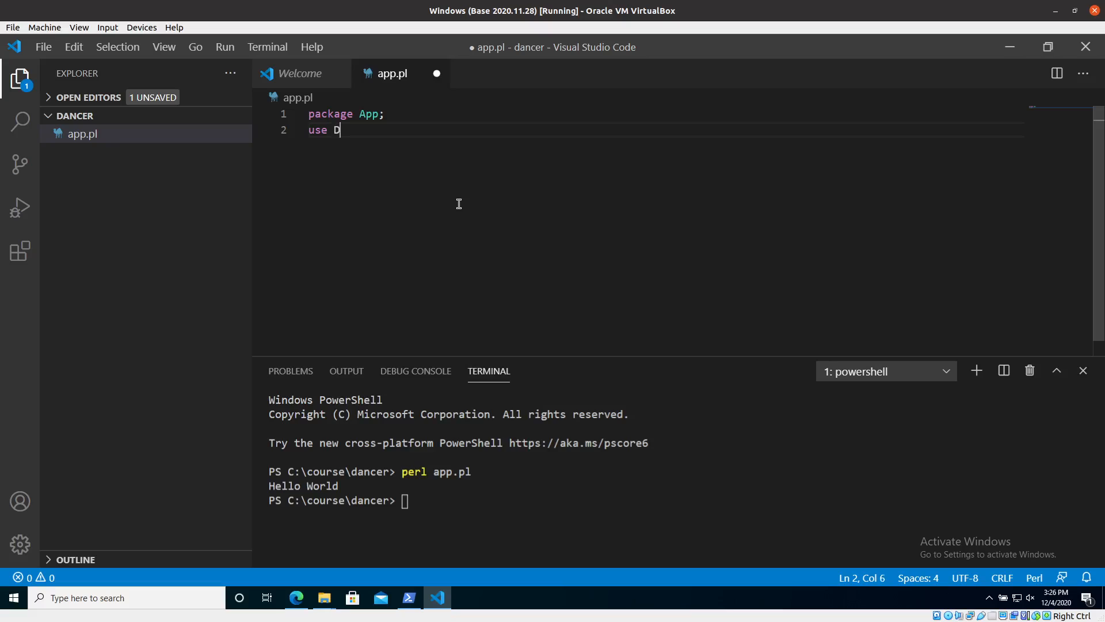
pyautogui.write('ancer2;')
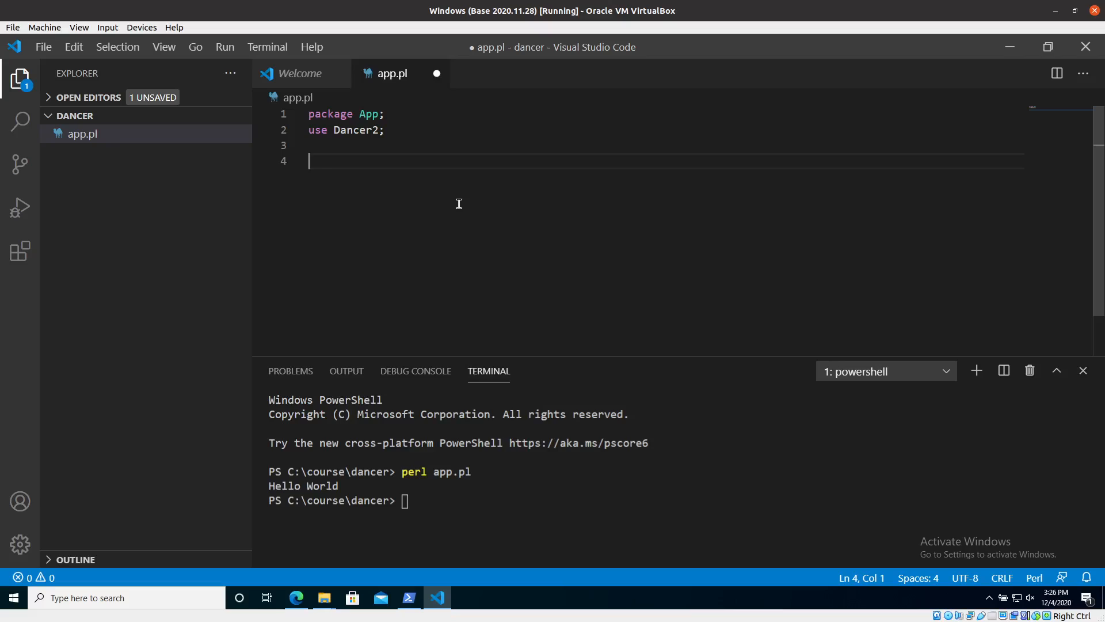
pyautogui.write("get '/'")
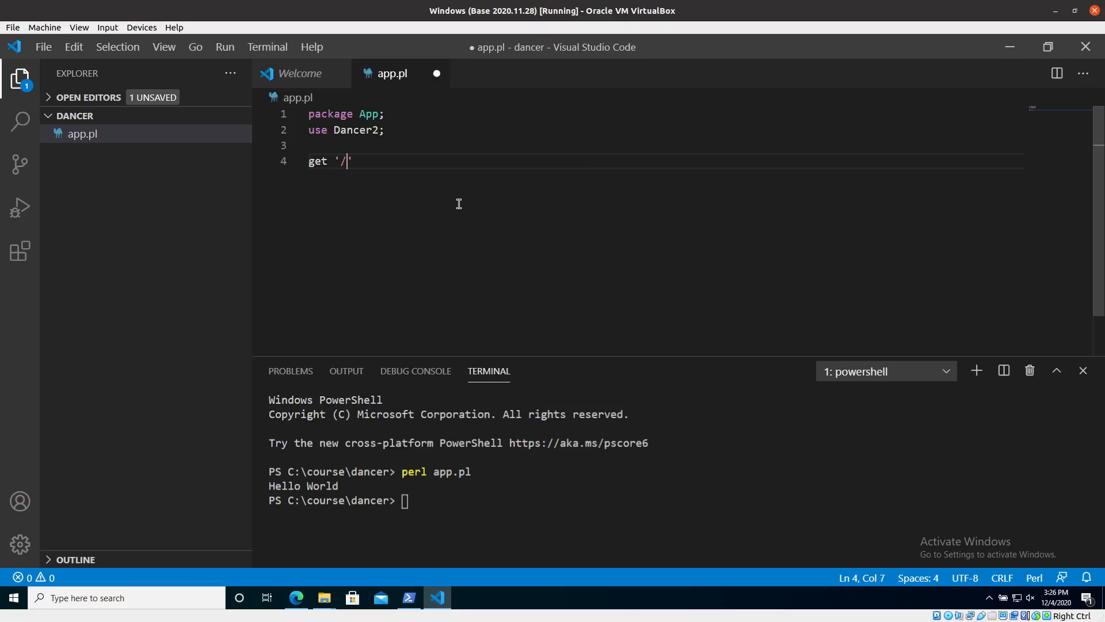
pyautogui.write('=>')
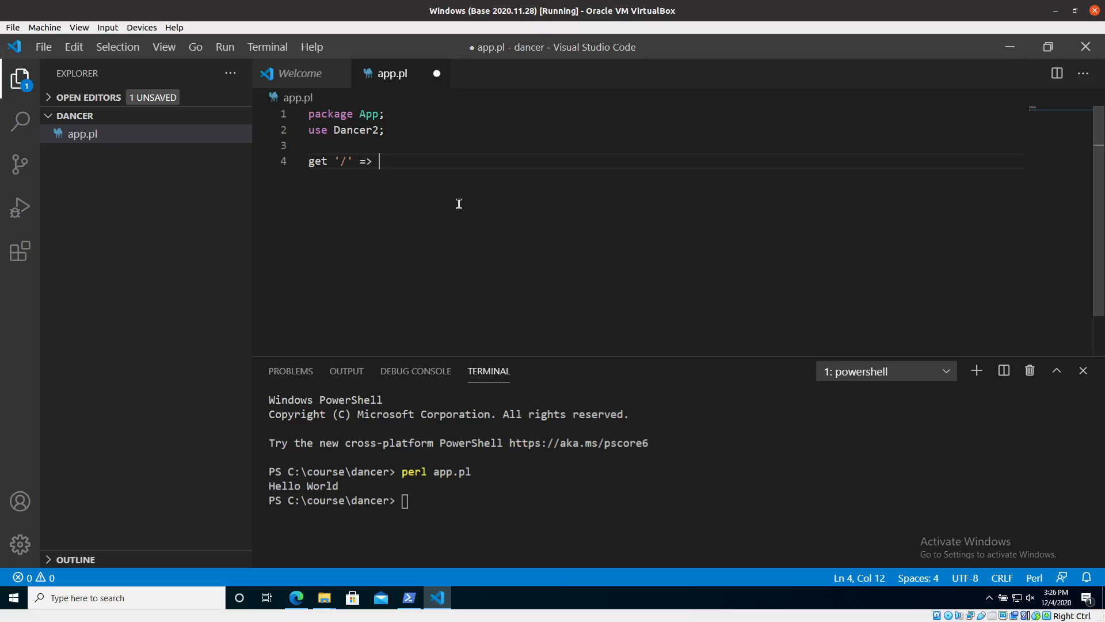
pyautogui.write('sub {')
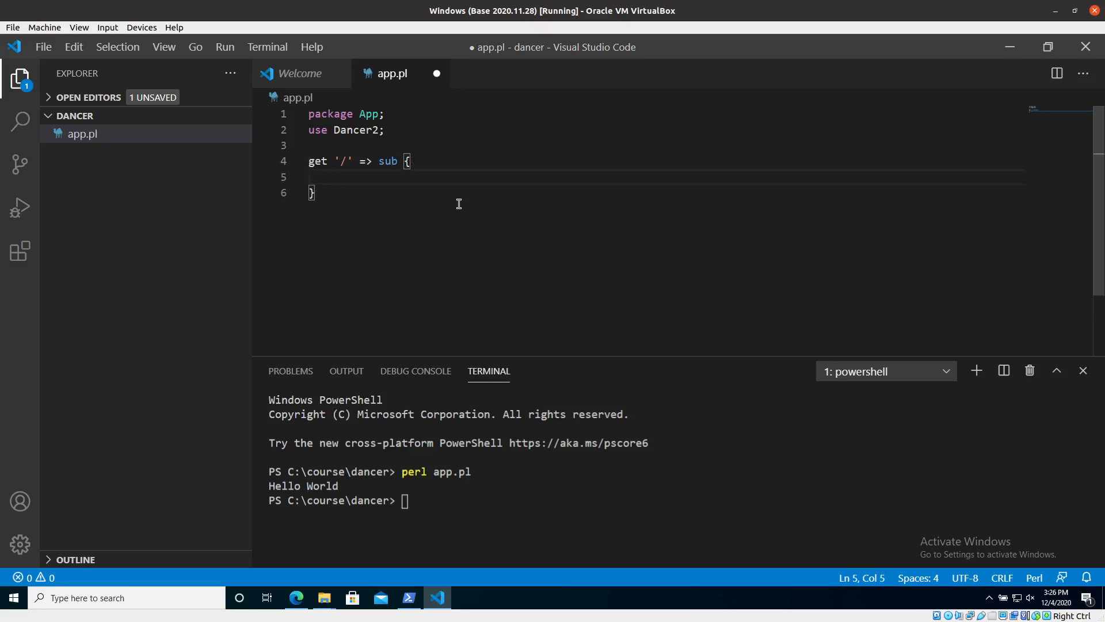
pyautogui.write("return 'Hello")
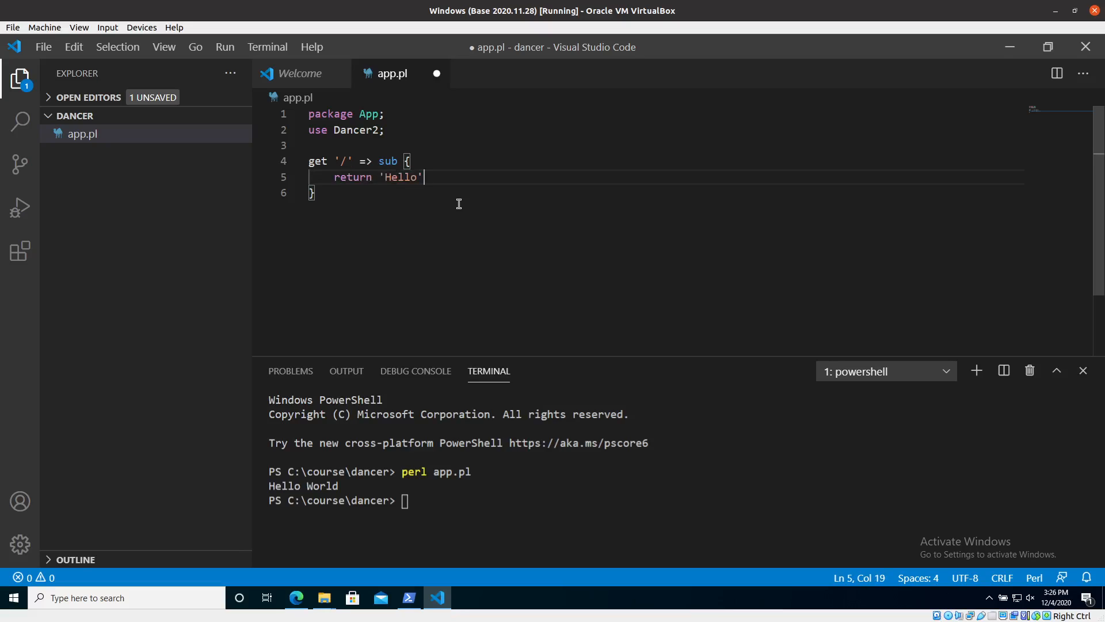
pyautogui.write(';')
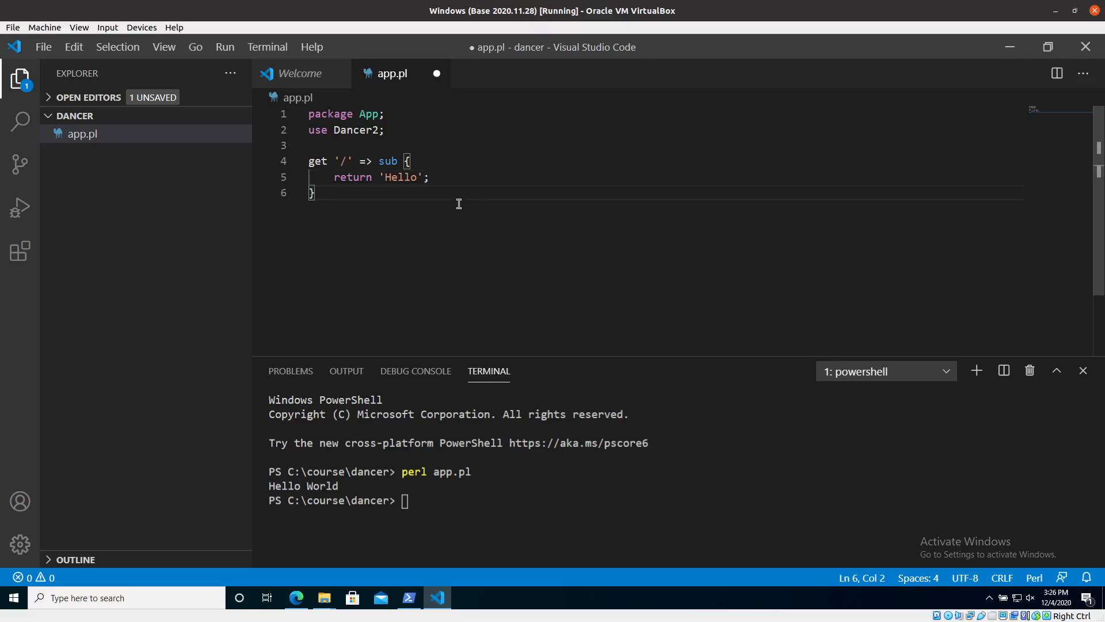
pyautogui.press('enter')
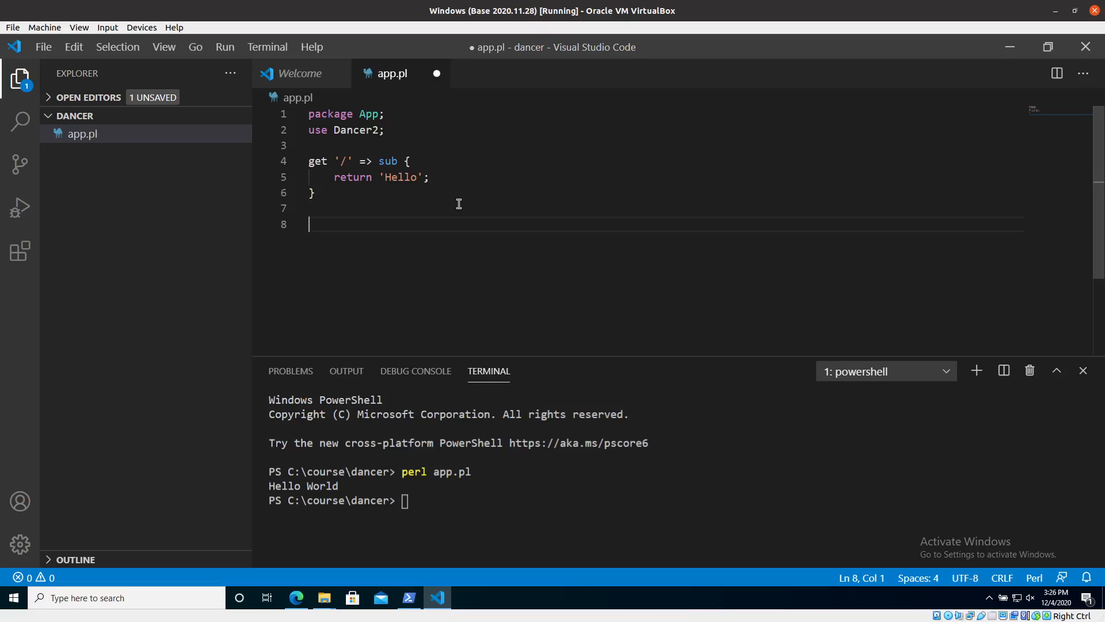
pyautogui.write('App->')
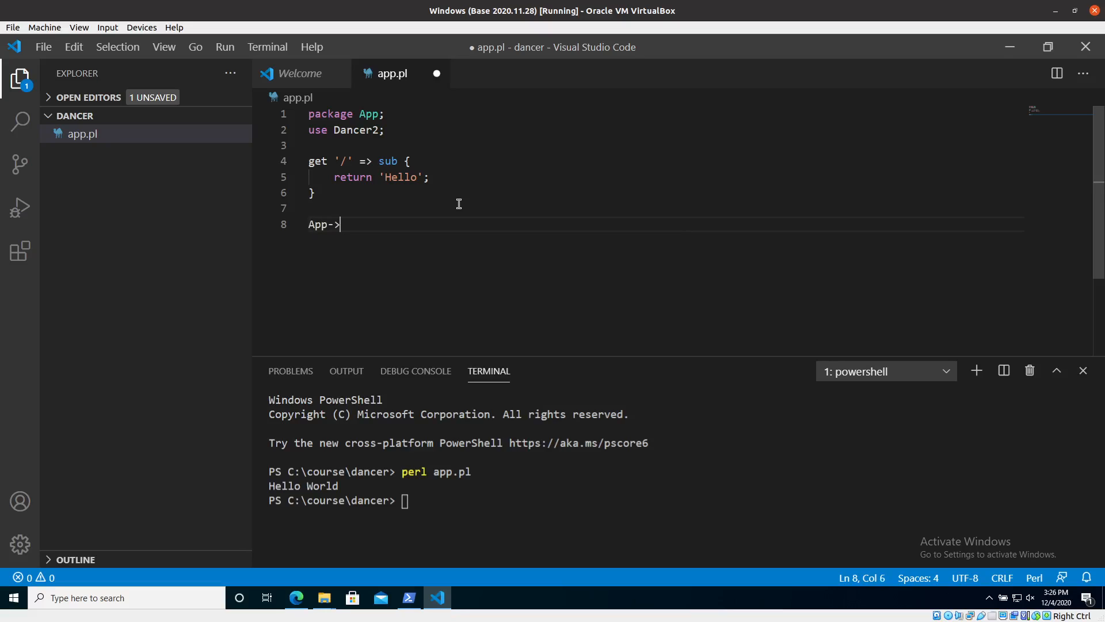
pyautogui.write('to_')
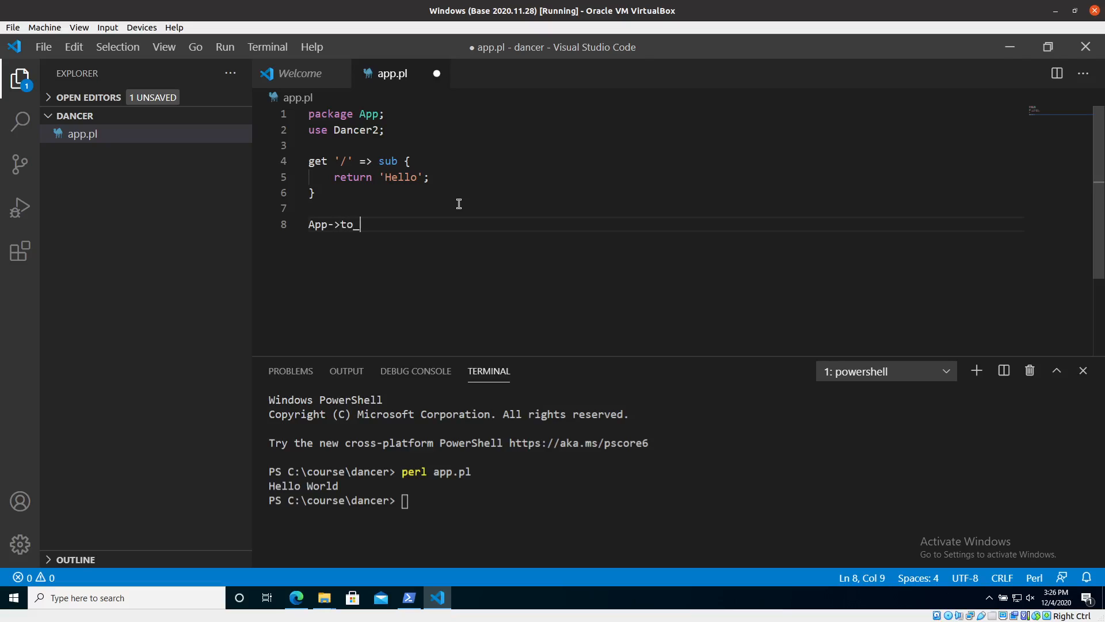
pyautogui.write('app;')
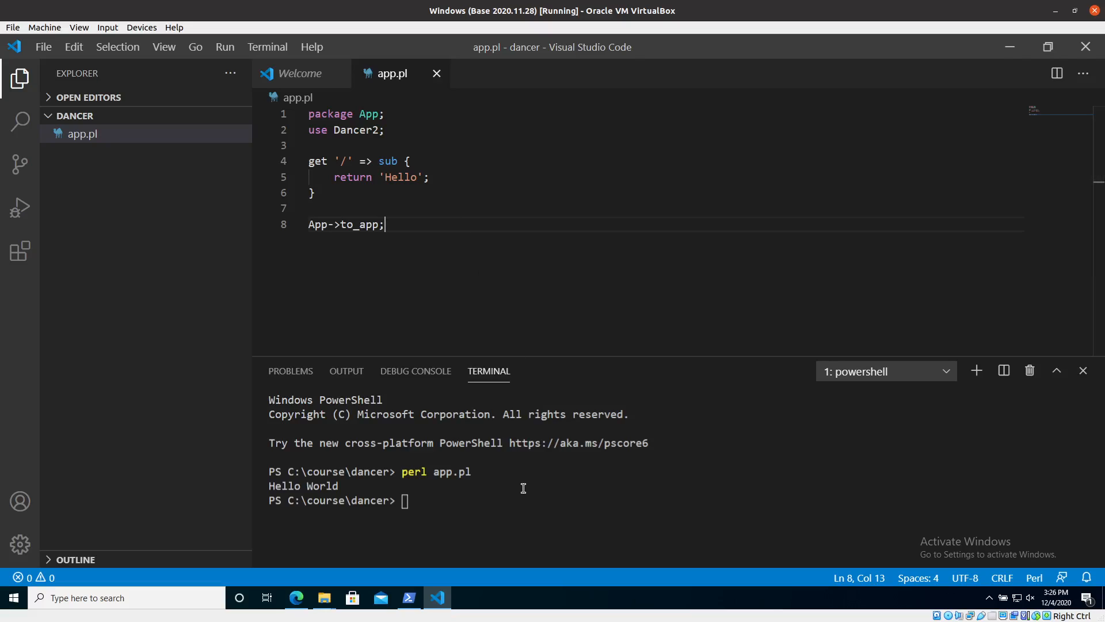
pyautogui.moveTo(517, 415)
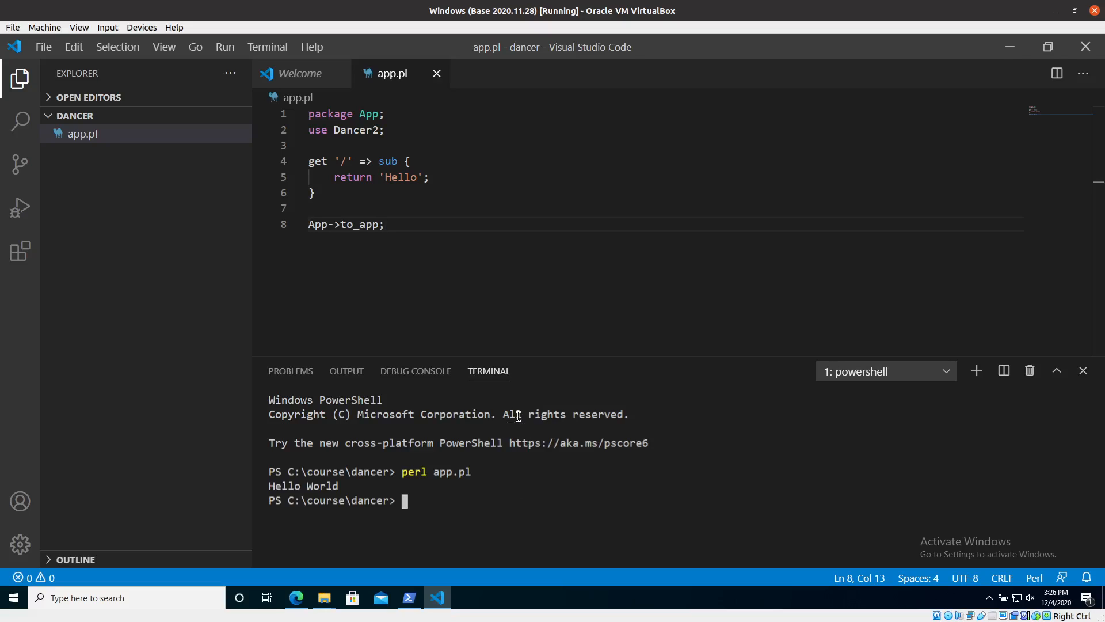
# Step: Run plackup, then plackup app.pl, hitting missing app.psgi and line-7 semicolon errors
pyautogui.write('pla')
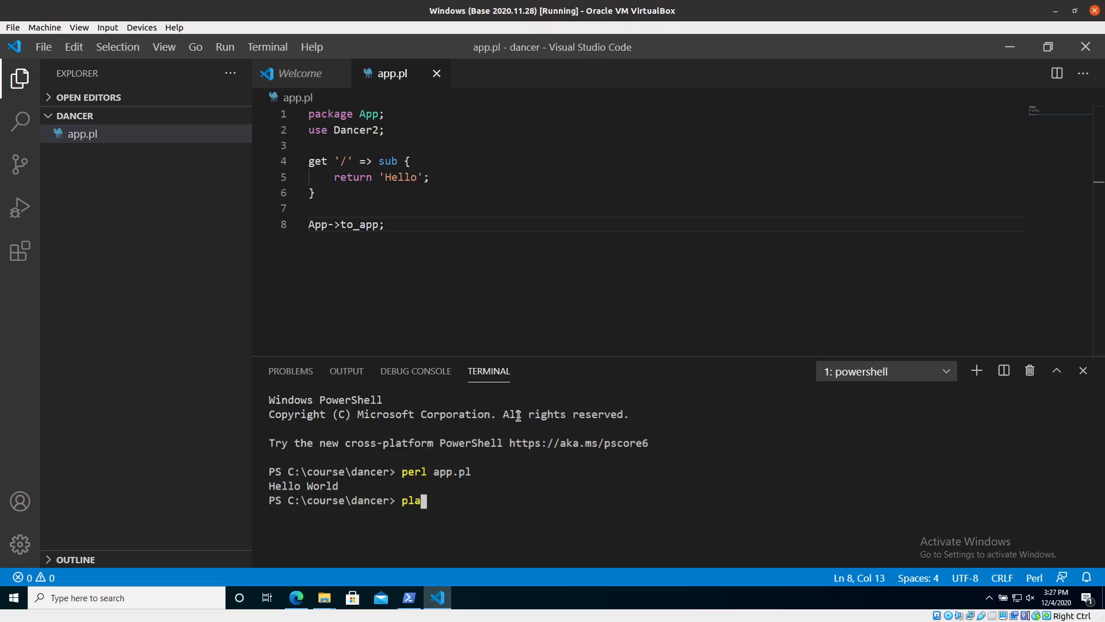
pyautogui.write('ckup')
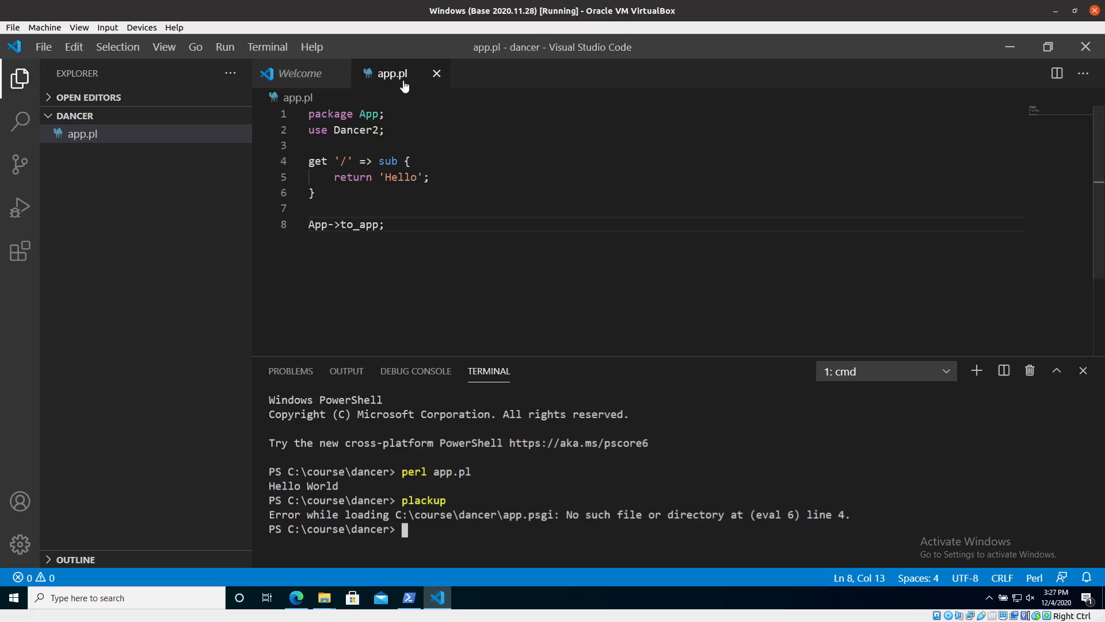
pyautogui.moveTo(510, 471)
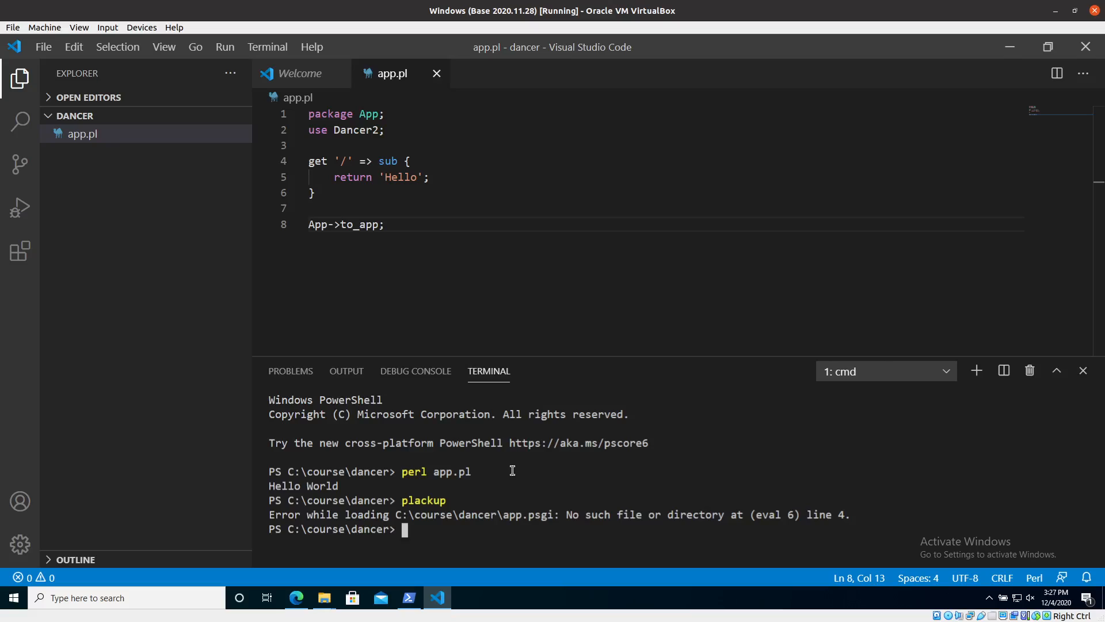
pyautogui.write('plackup a')
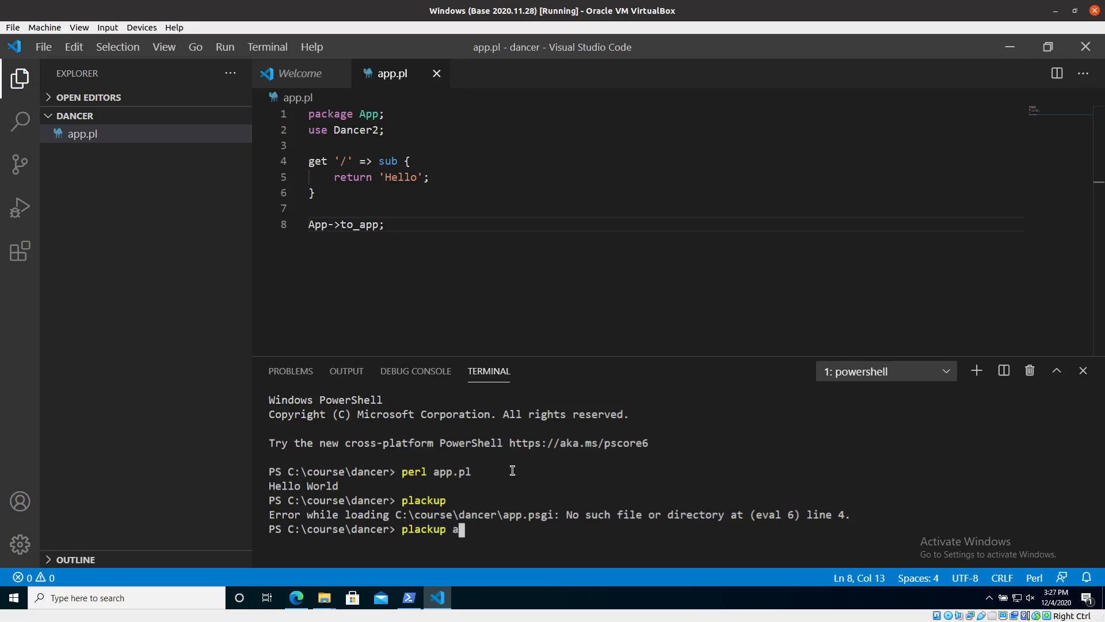
pyautogui.write('pp')
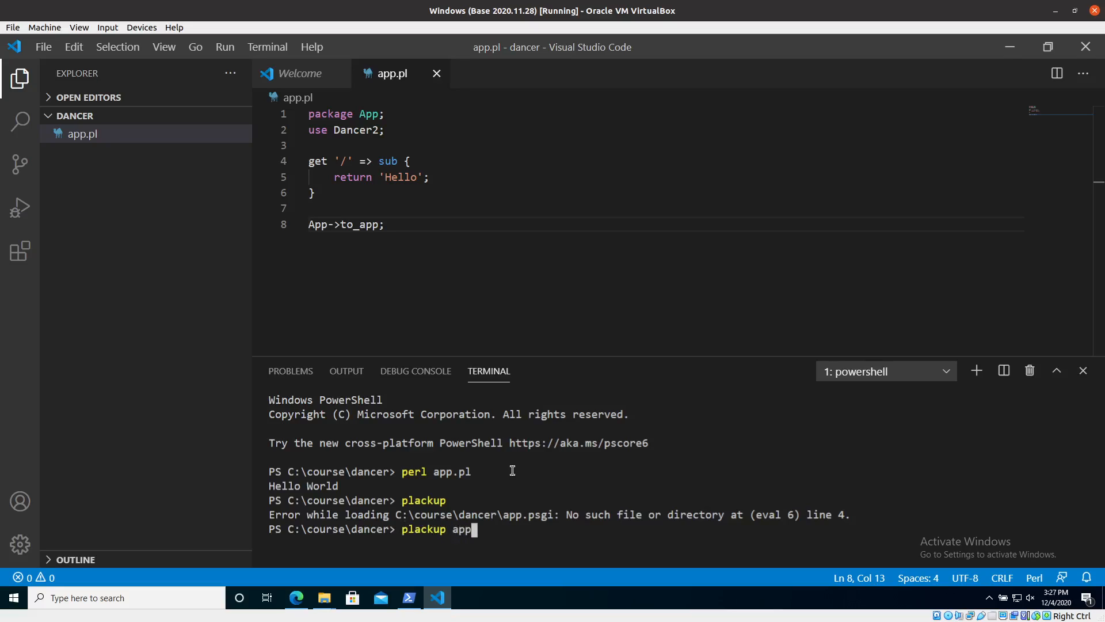
pyautogui.write('.pl')
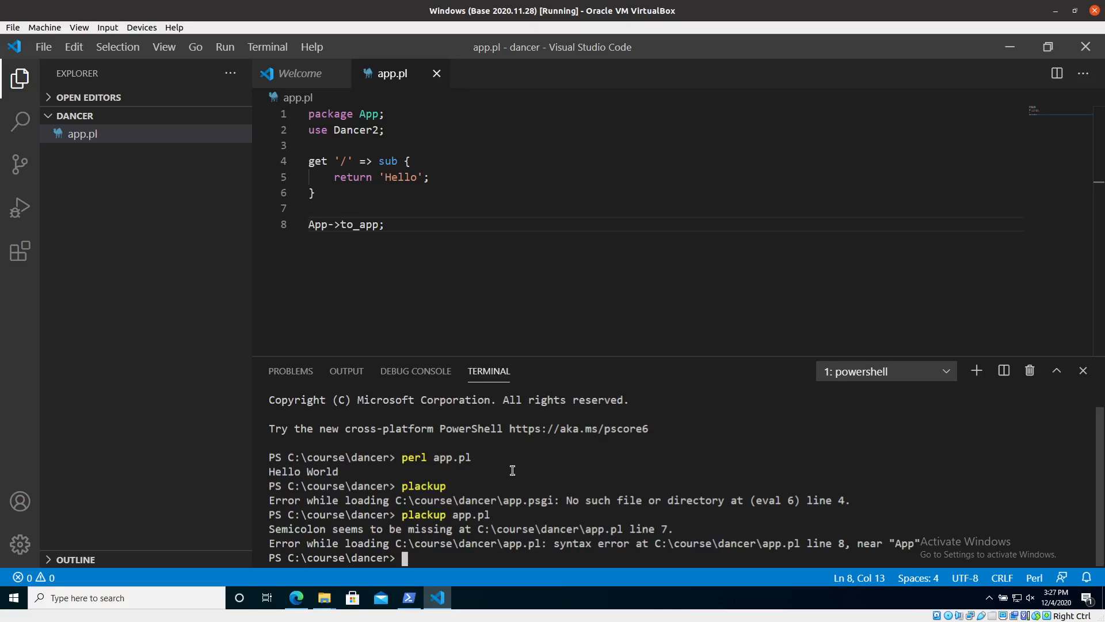
pyautogui.moveTo(307, 271)
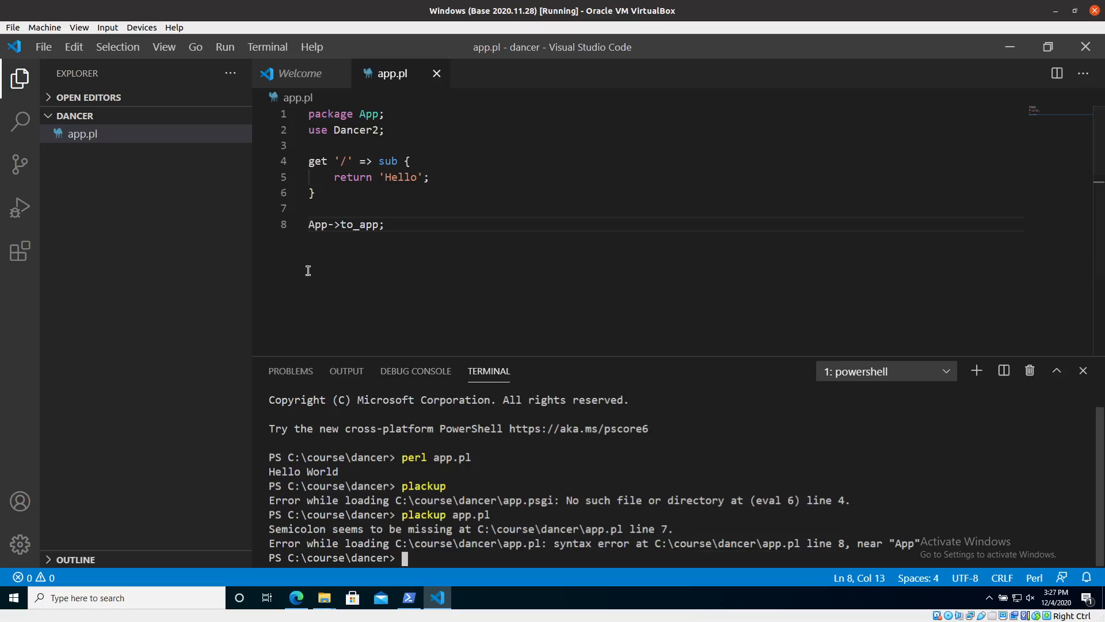
pyautogui.click(317, 193)
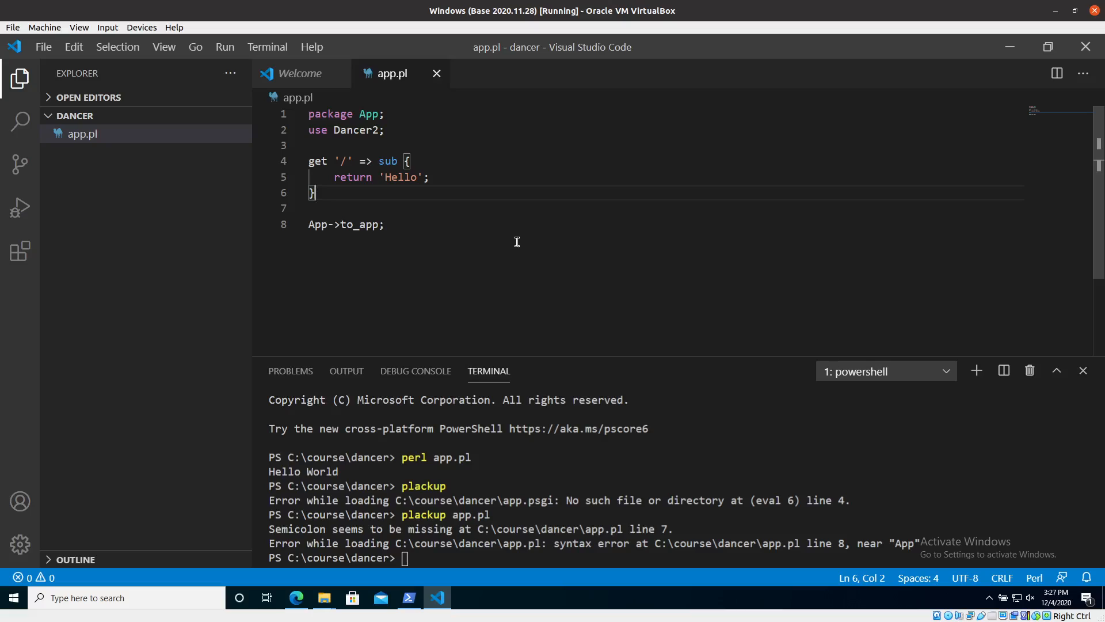
# Step: Add the missing semicolon after the route block's closing brace and save app.pl
pyautogui.write(';')
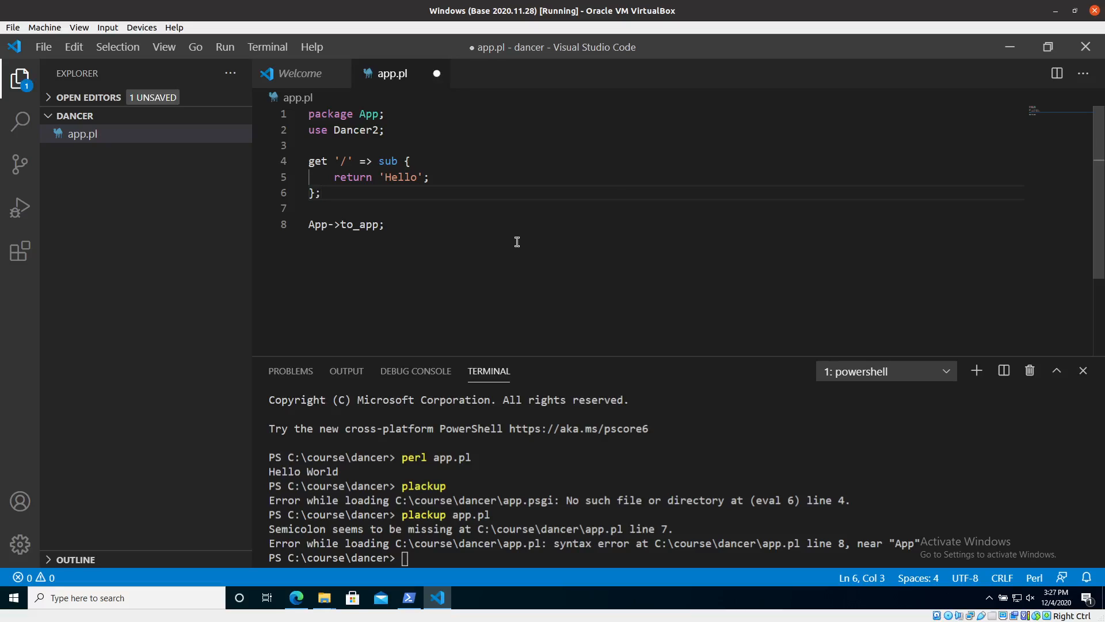
pyautogui.press('ctrl+s')
pyautogui.write('plackup app.pl')
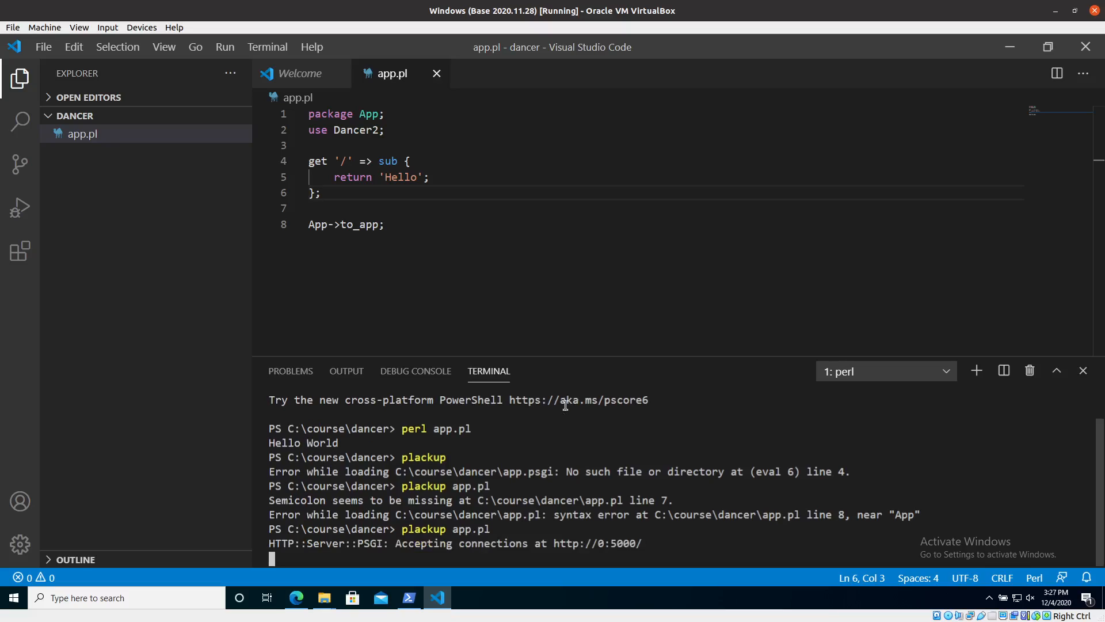
pyautogui.press('alt+tab')
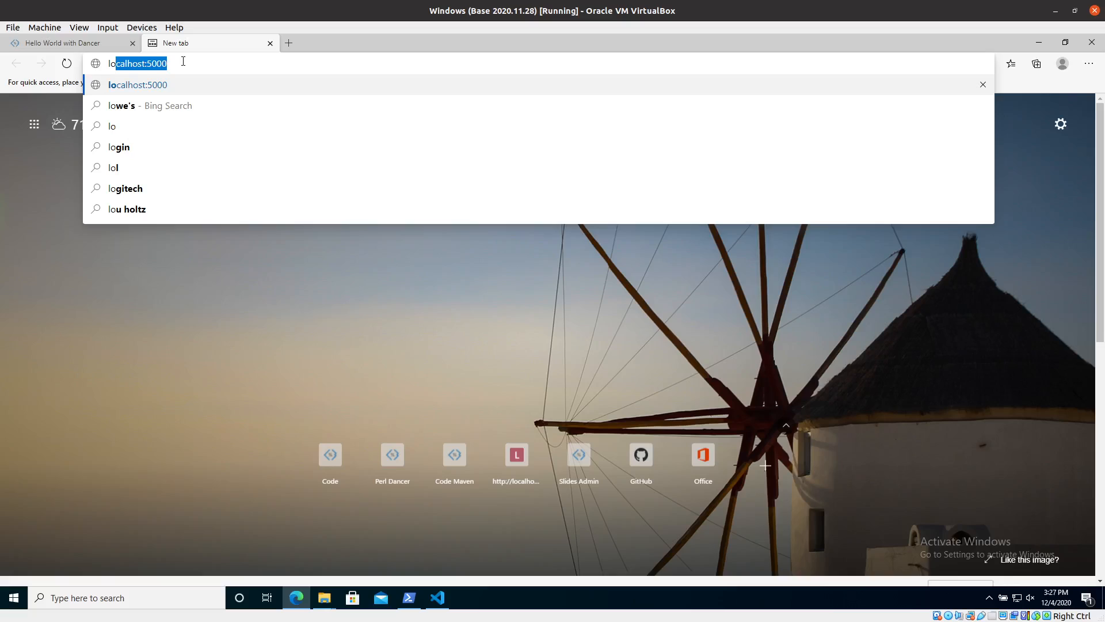
# Step: Request localhost:5000 in Edge, getting a 200 response from the Dancer server
pyautogui.click(437, 597)
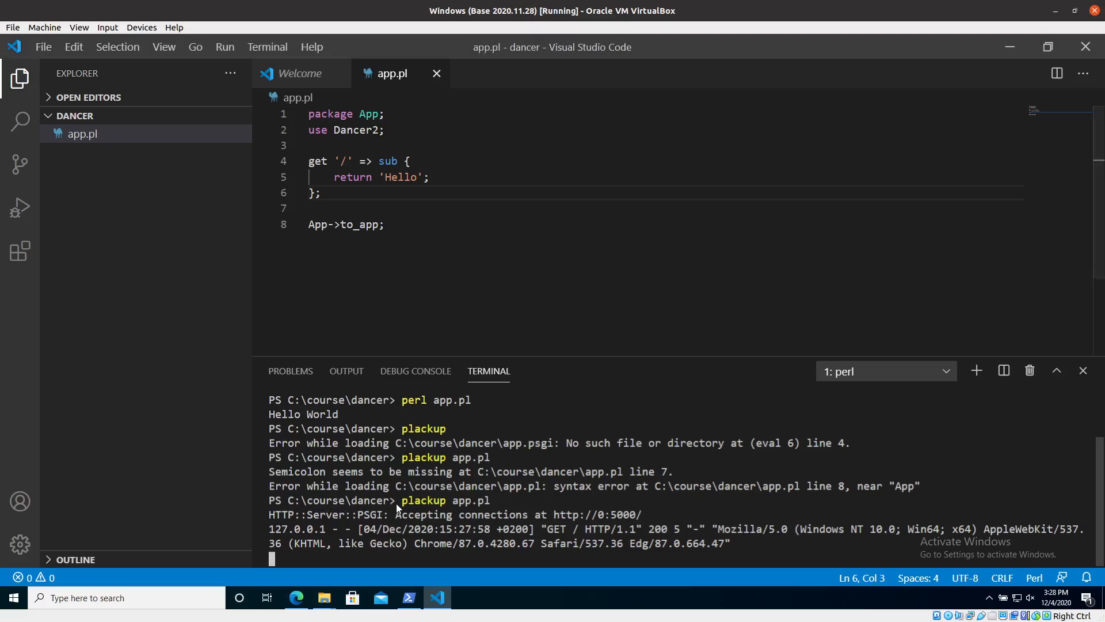
# Step: Stop the plackup server with Ctrl+C, confirming termination of the batch job with y
pyautogui.press('ctrl+c')
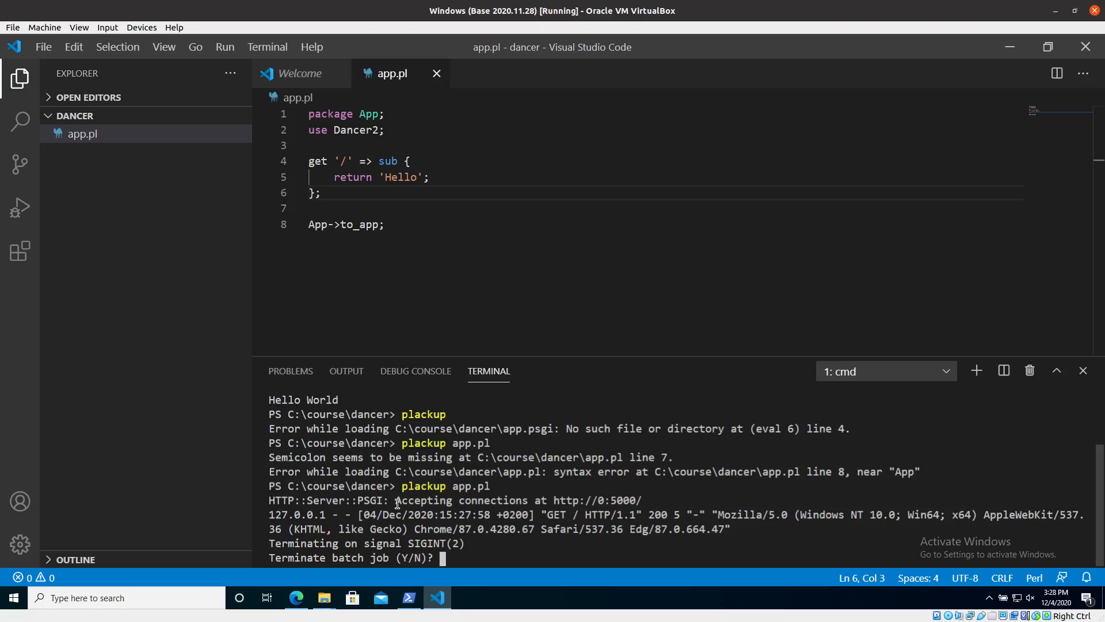
pyautogui.write('y')
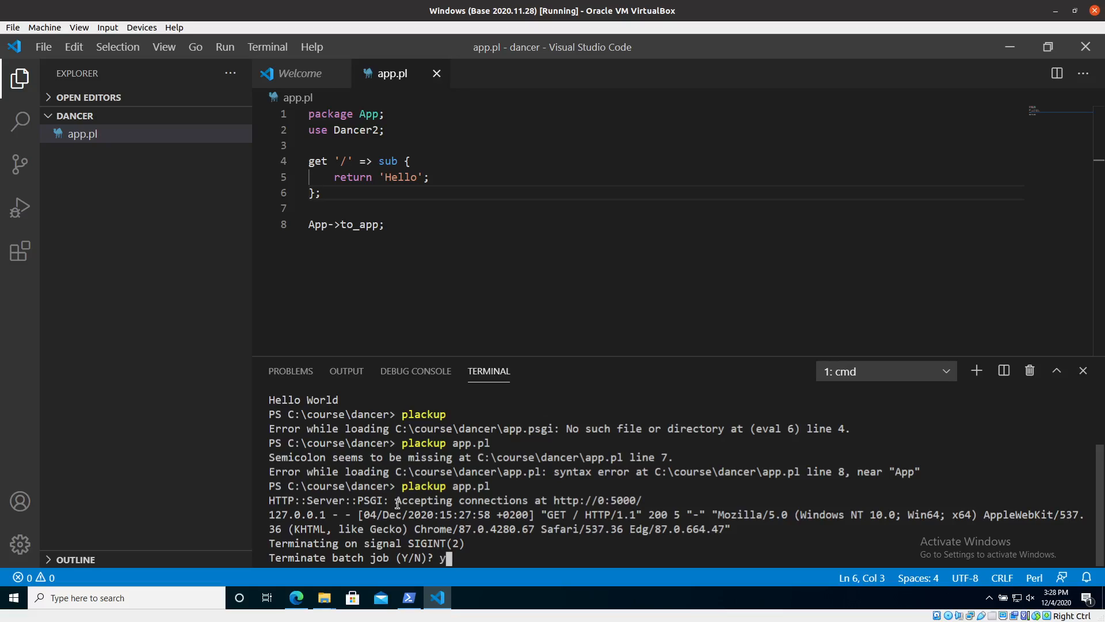
pyautogui.press('enter')
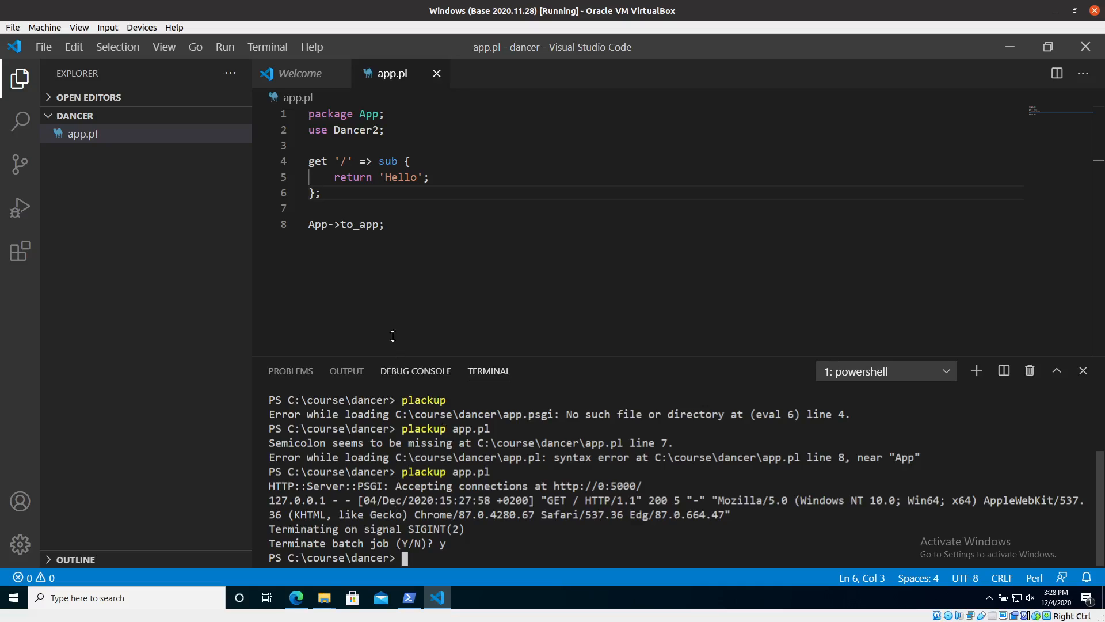
pyautogui.rightClick(82, 134)
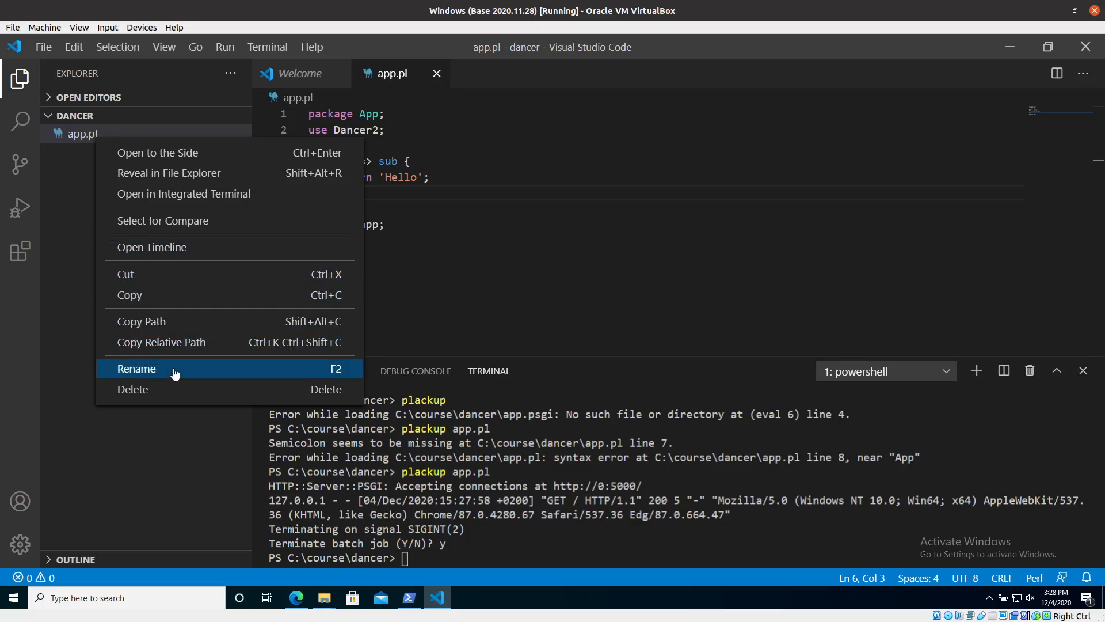
# Step: Rename the Dancer script file app.pl to app.psgi from the Explorer
pyautogui.click(136, 368)
pyautogui.write('app.psgi')
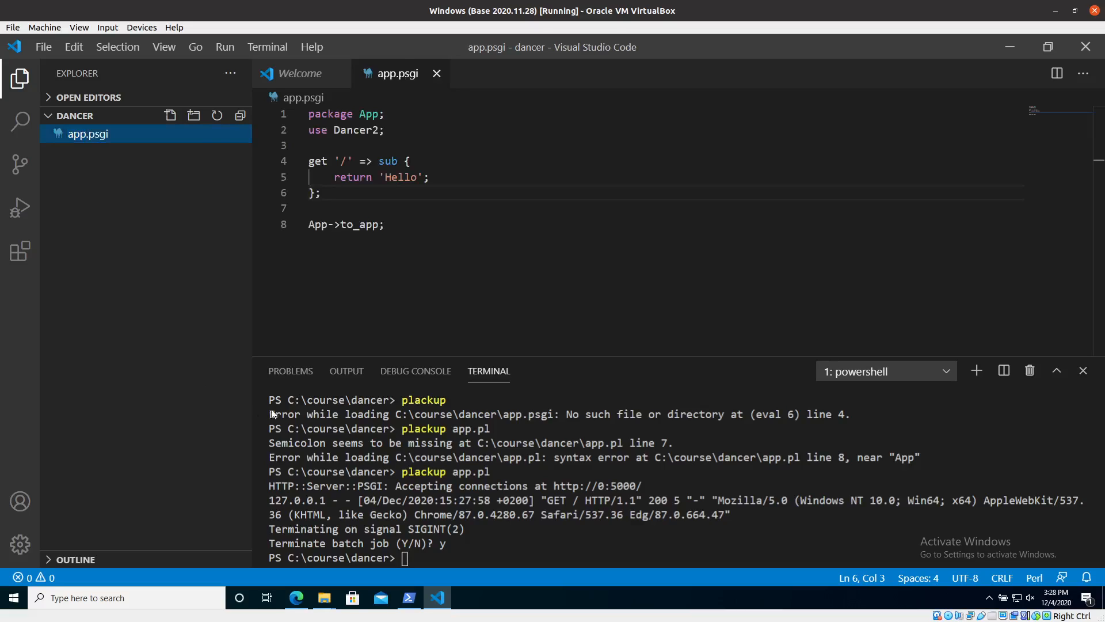
pyautogui.moveTo(438, 472)
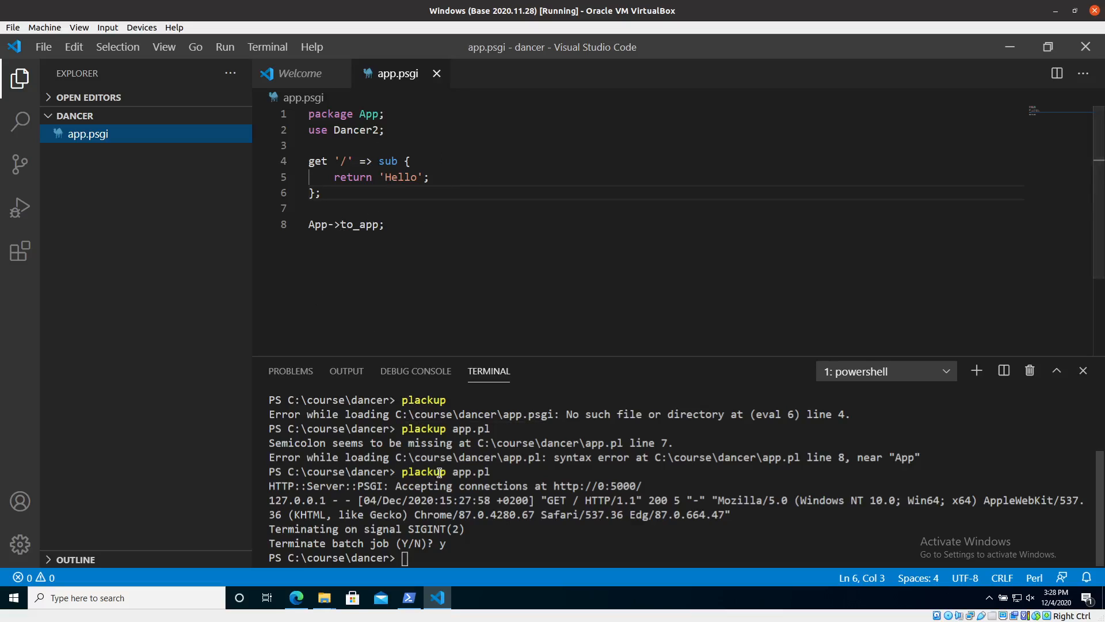
# Step: Serve the app with plackup on port 5000, then stop it and confirm termination with y
pyautogui.write('p')
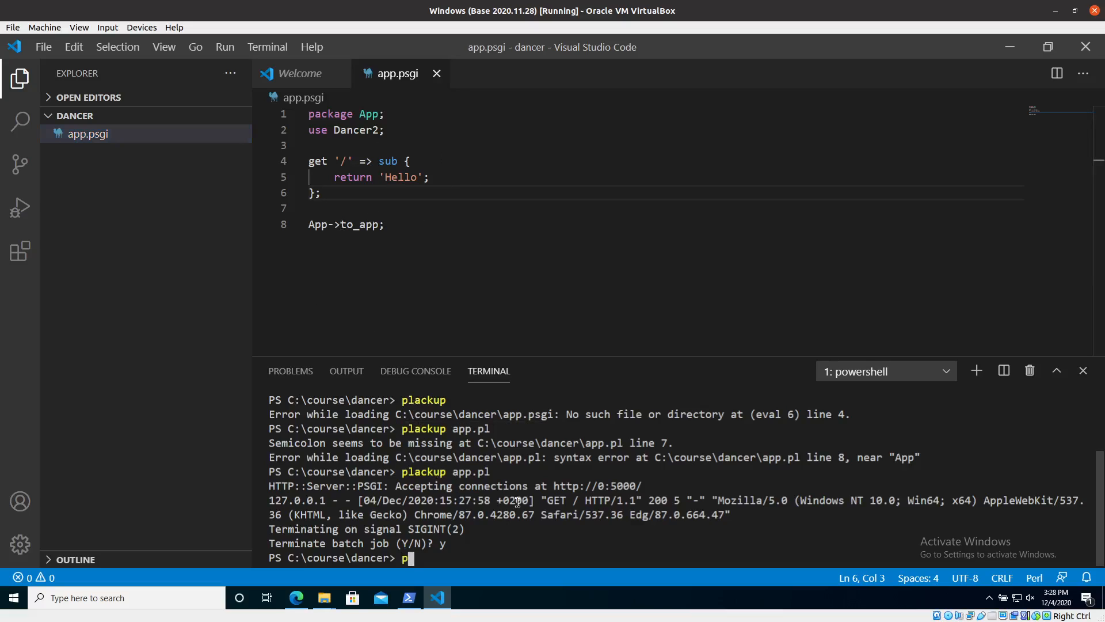
pyautogui.write('lackup app.pl')
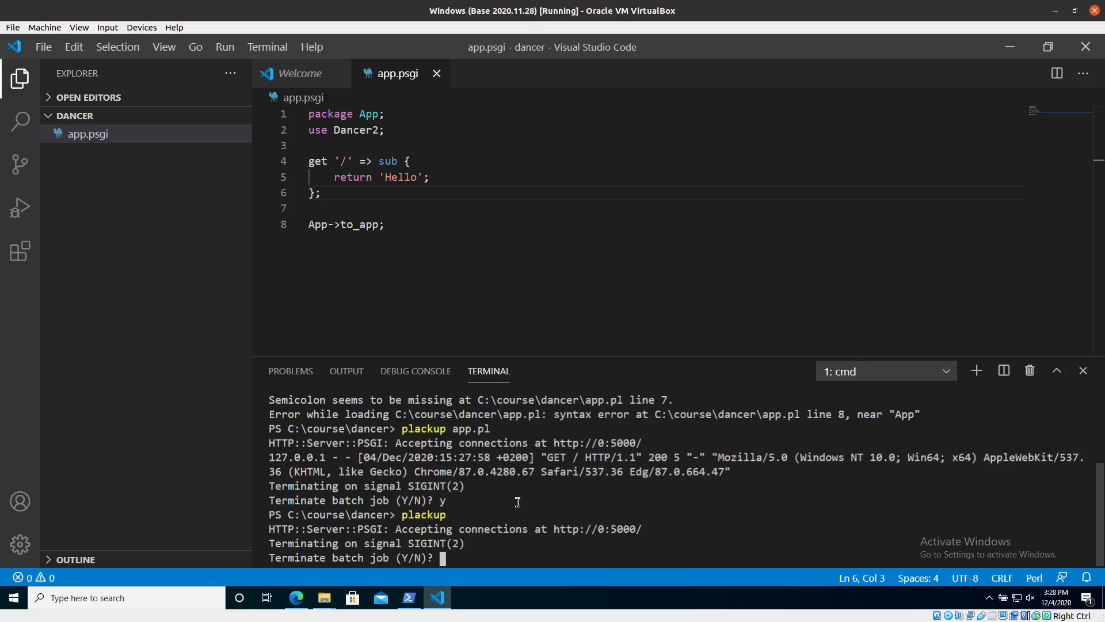
pyautogui.write('y')
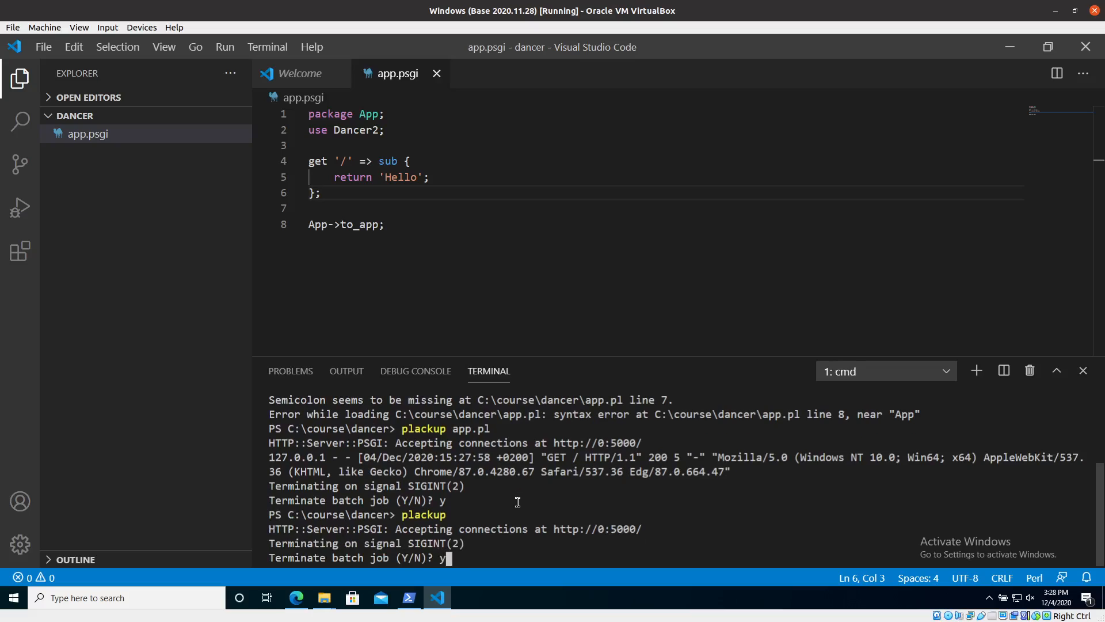